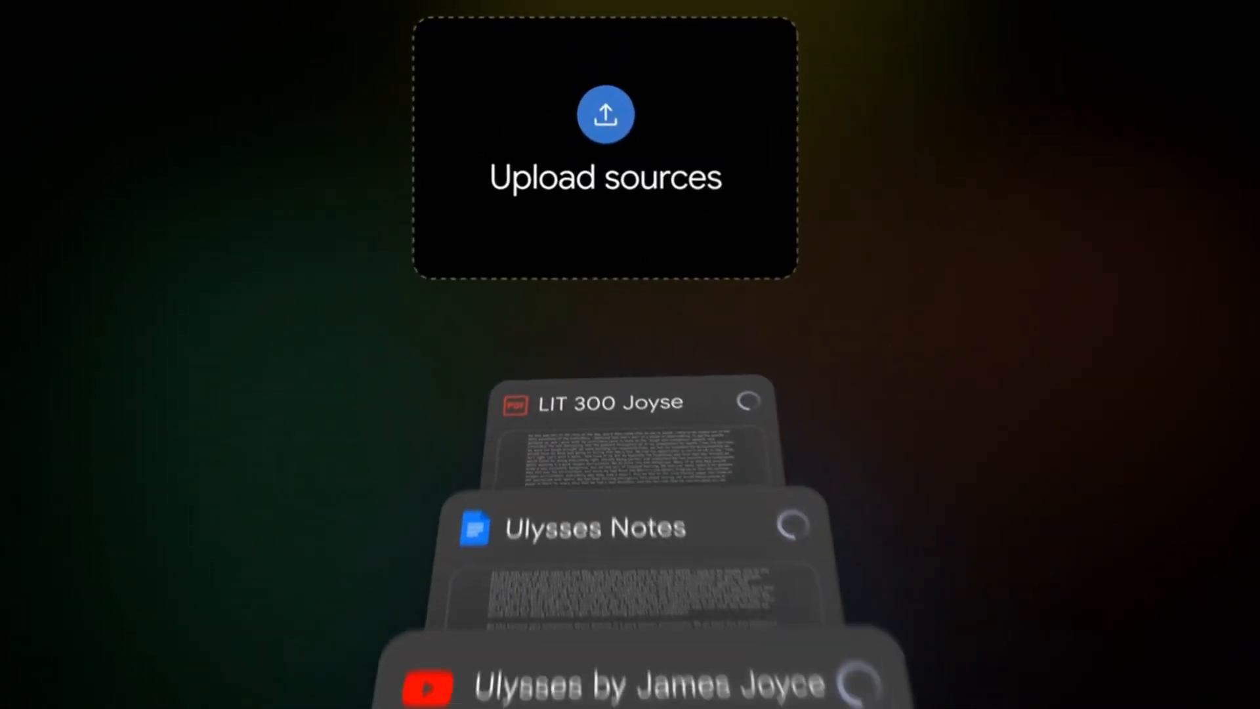
Step: Enter 'Can you summarize' while the NotebookLM overview page's promotional intro plays
{"action": "type", "text": "Can you summarize"}
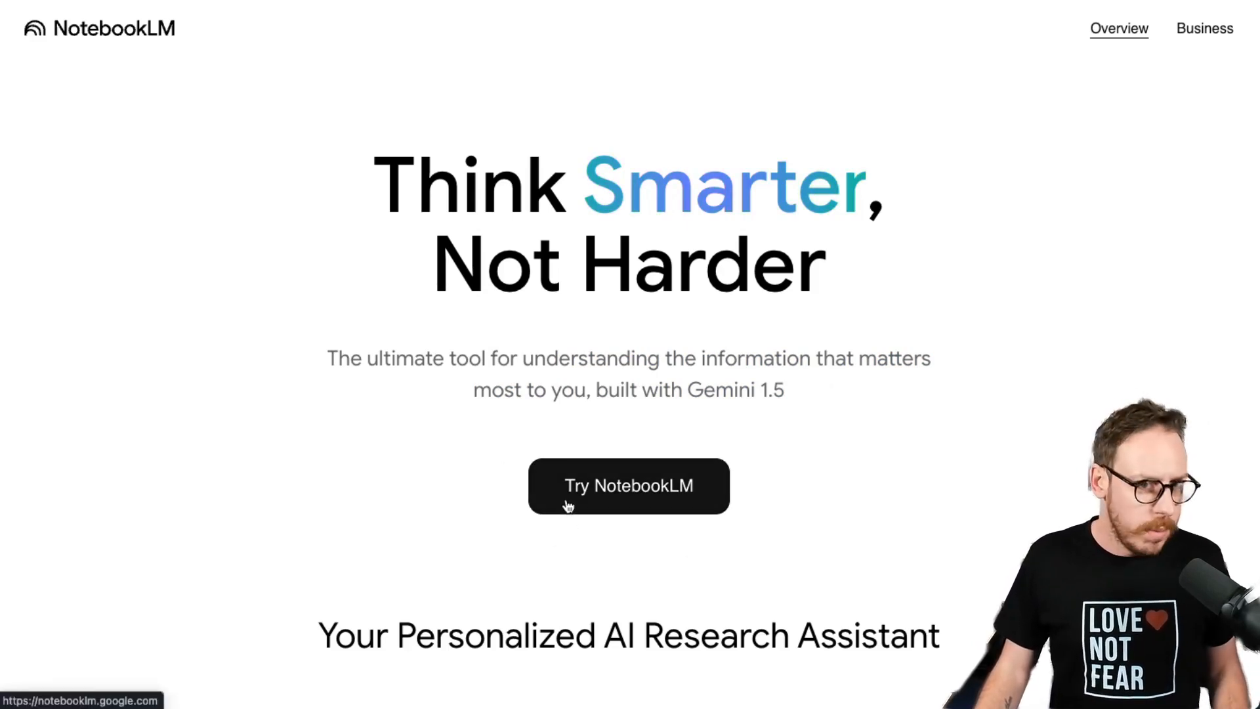
{"action": "scroll", "scroll_direction": "down", "scroll_amount": 3}
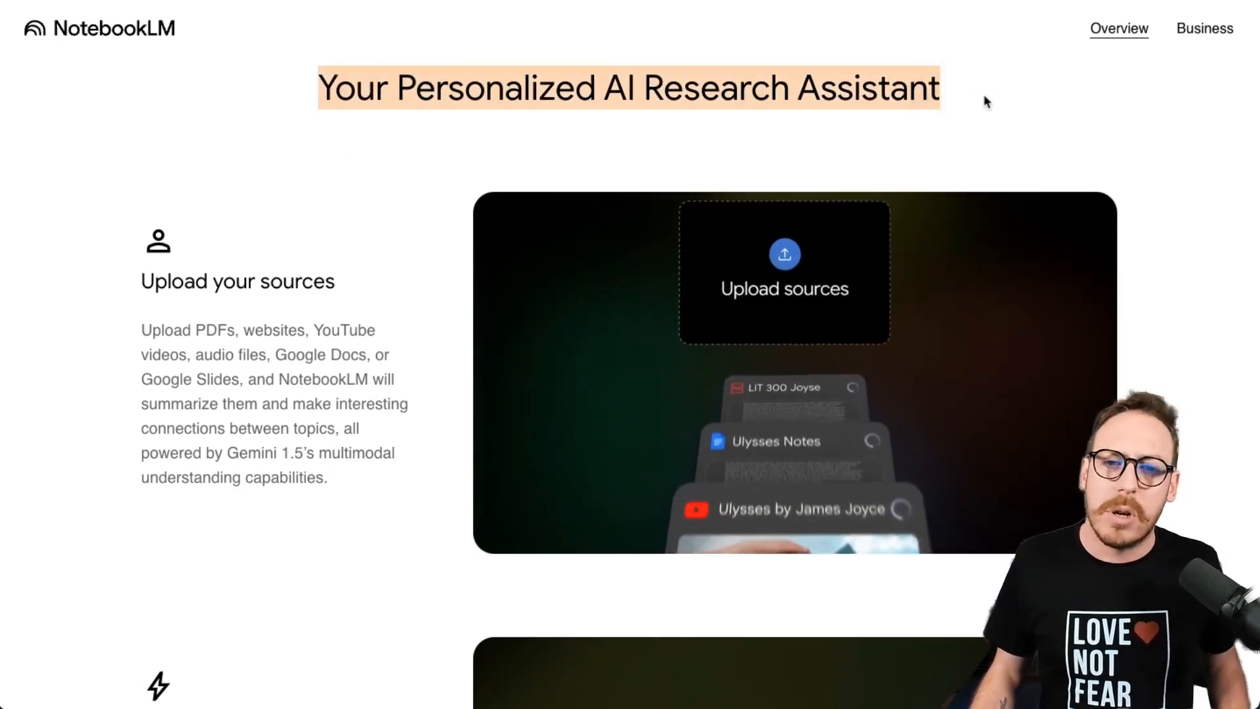
{"action": "scroll", "scroll_direction": "down", "scroll_amount": 3}
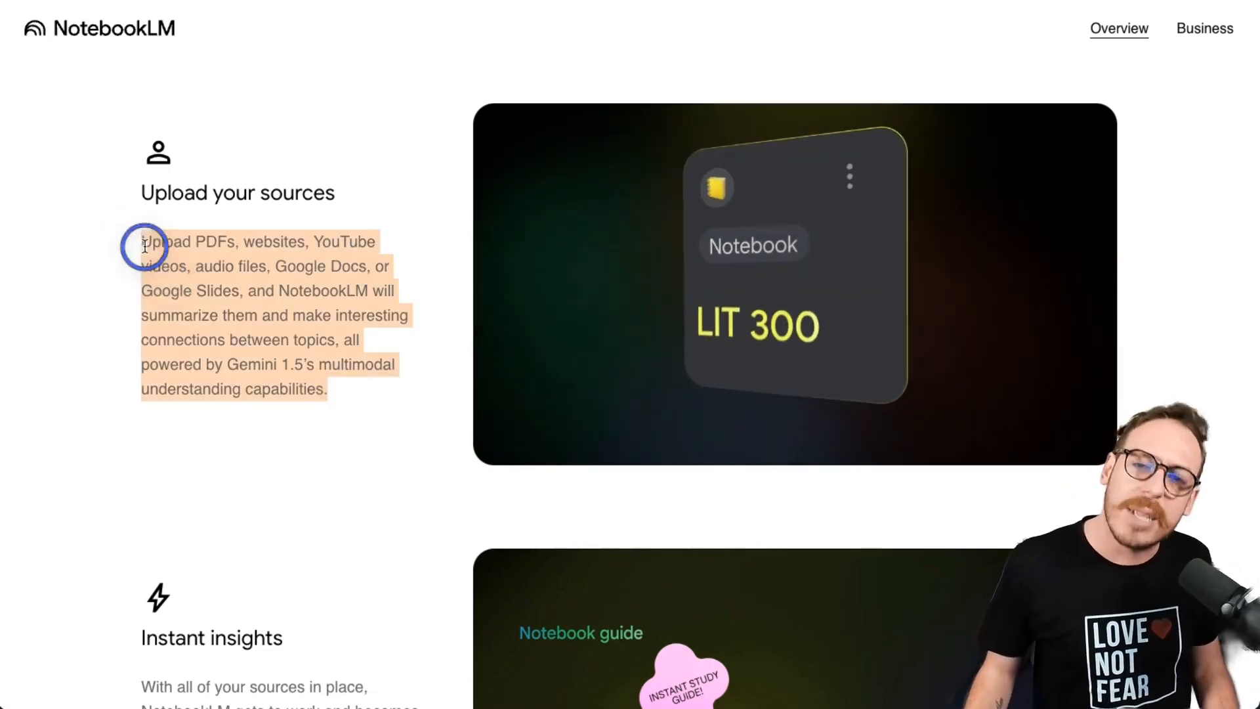
{"action": "scroll", "scroll_direction": "down", "scroll_amount": 3}
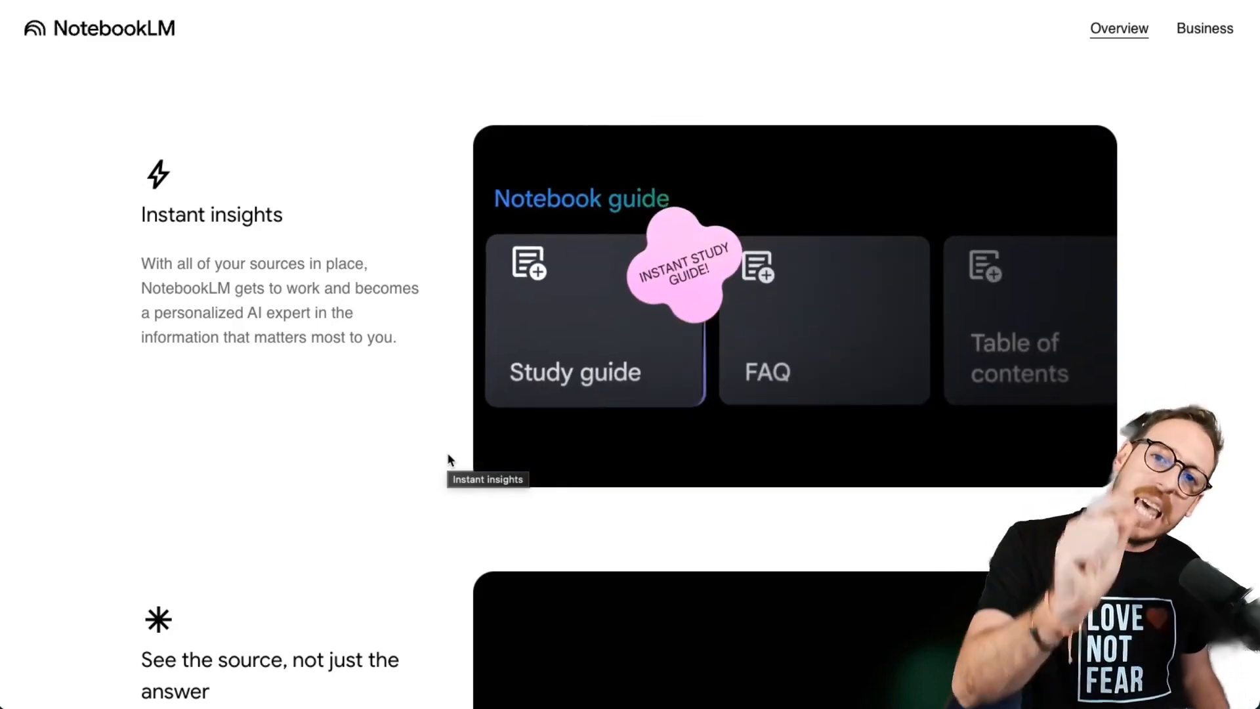
{"action": "scroll", "scroll_direction": "down", "scroll_amount": 3}
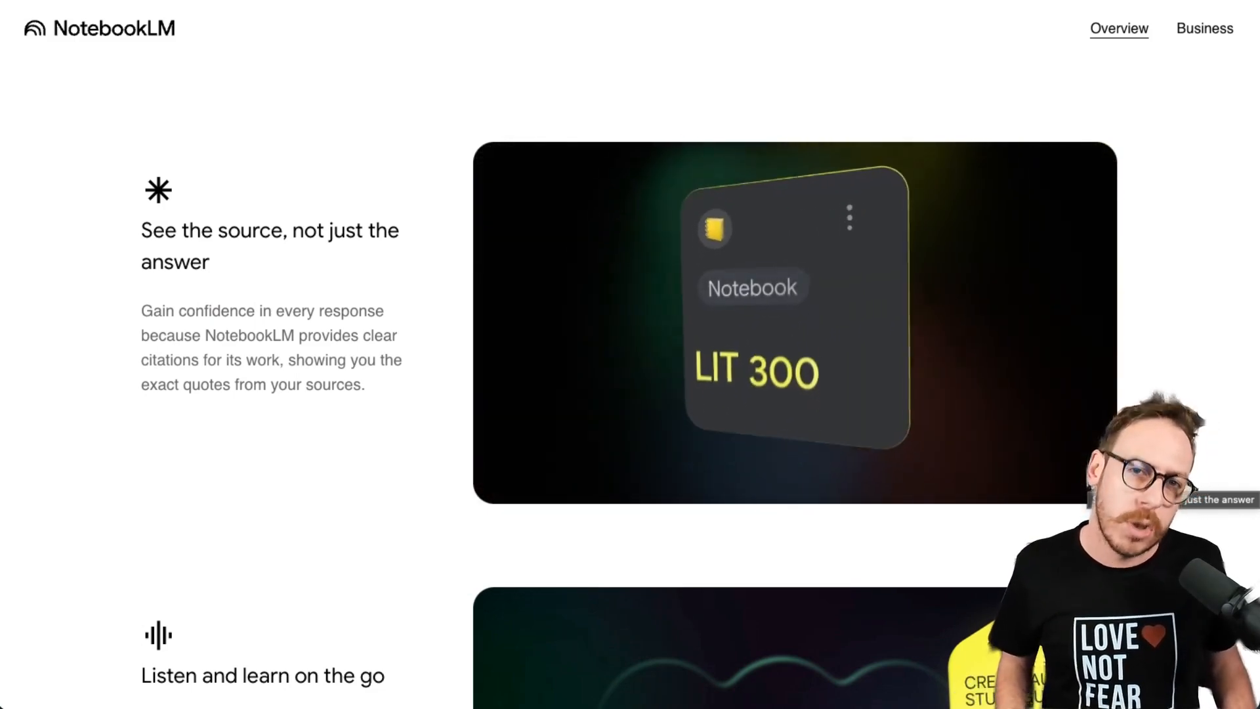
Step: Scroll through the overview's audio, privacy and use-case sections toward Try NotebookLM
{"action": "scroll", "scroll_direction": "down", "scroll_amount": 3}
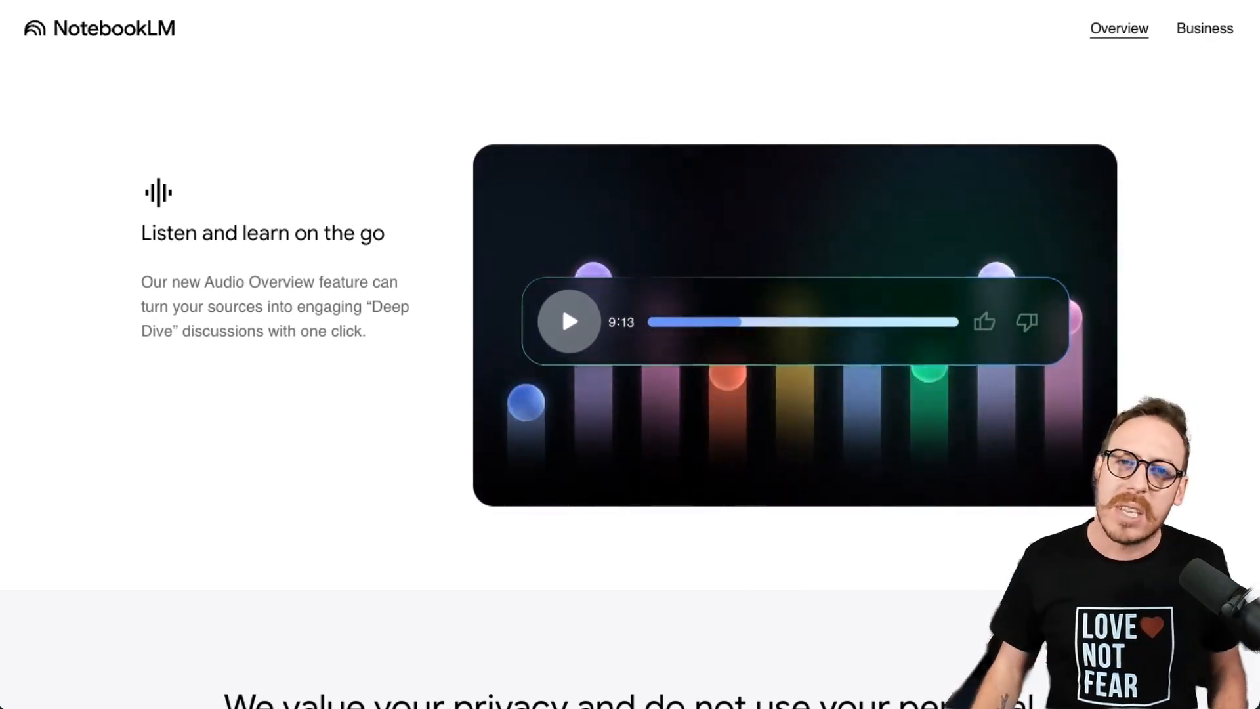
{"action": "scroll", "scroll_direction": "down", "scroll_amount": 3}
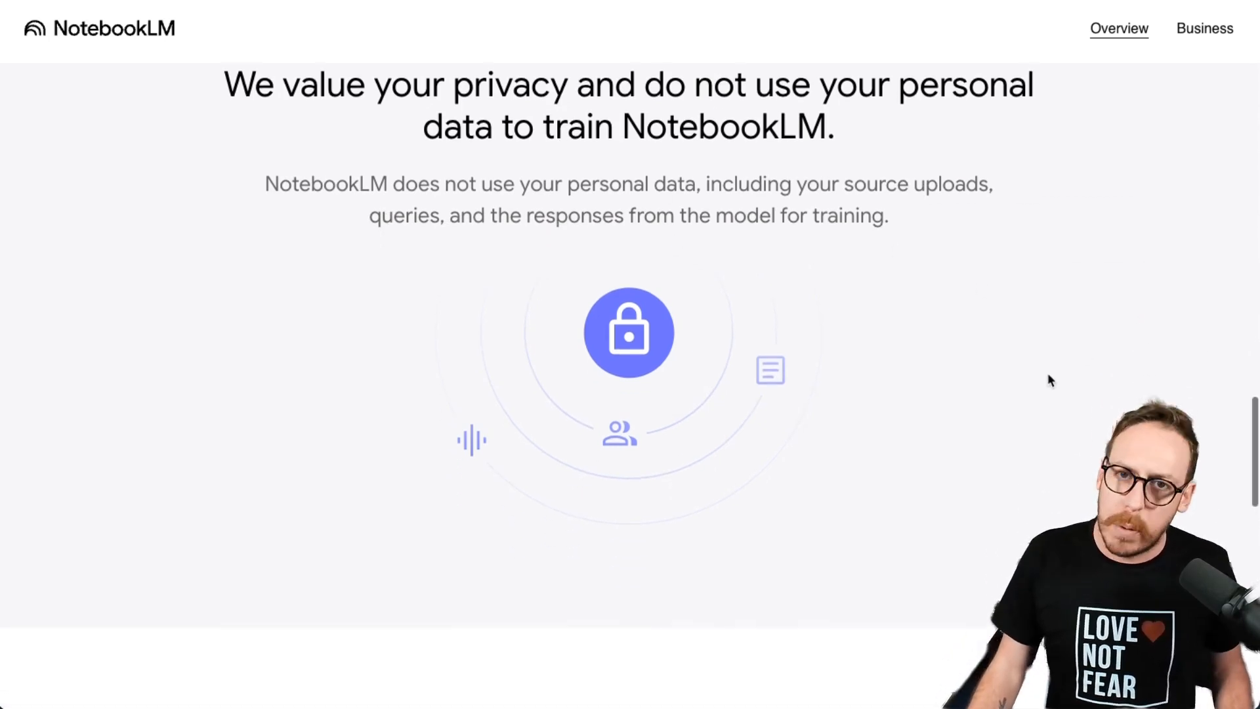
{"action": "scroll", "scroll_direction": "down", "scroll_amount": 3}
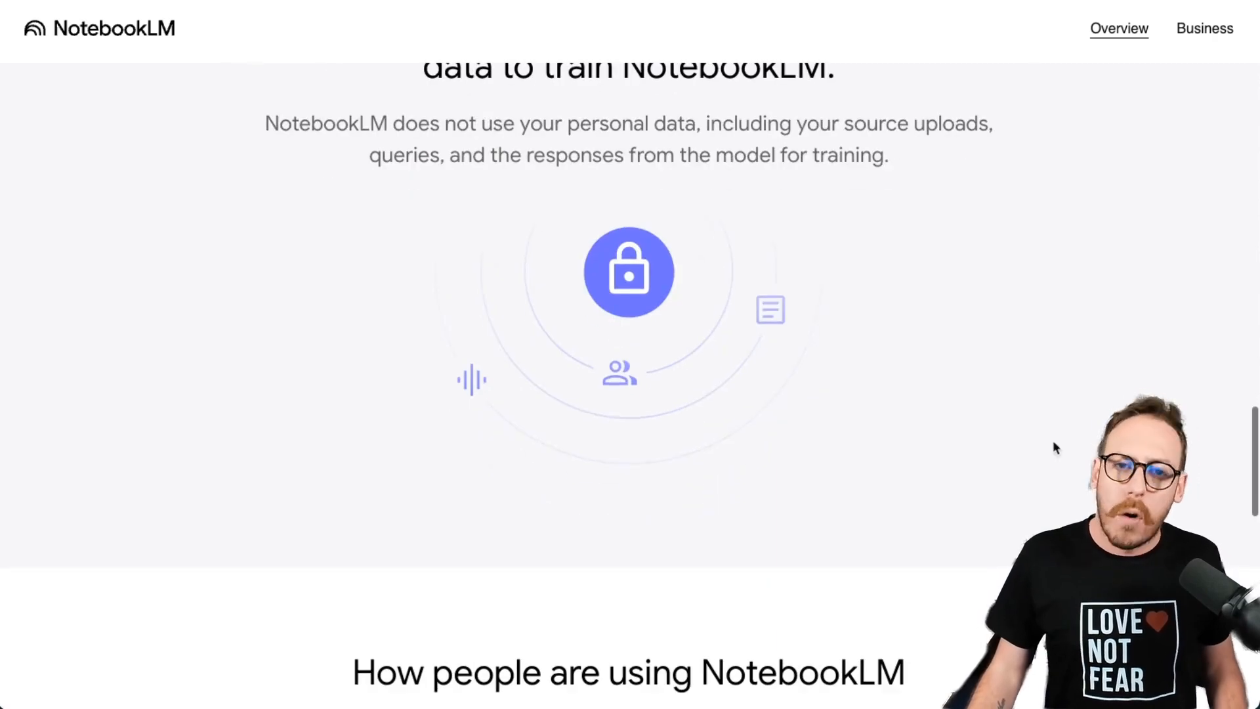
{"action": "scroll", "scroll_direction": "down", "scroll_amount": 3}
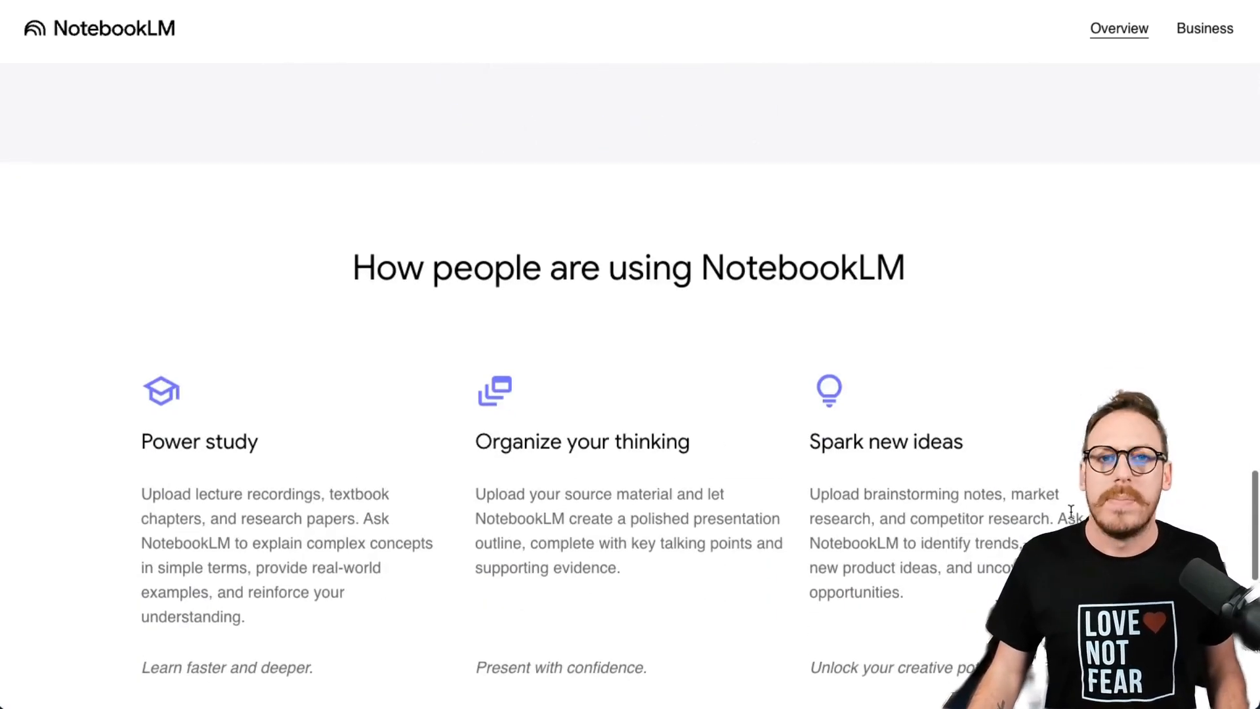
{"action": "scroll", "scroll_direction": "down", "scroll_amount": 3}
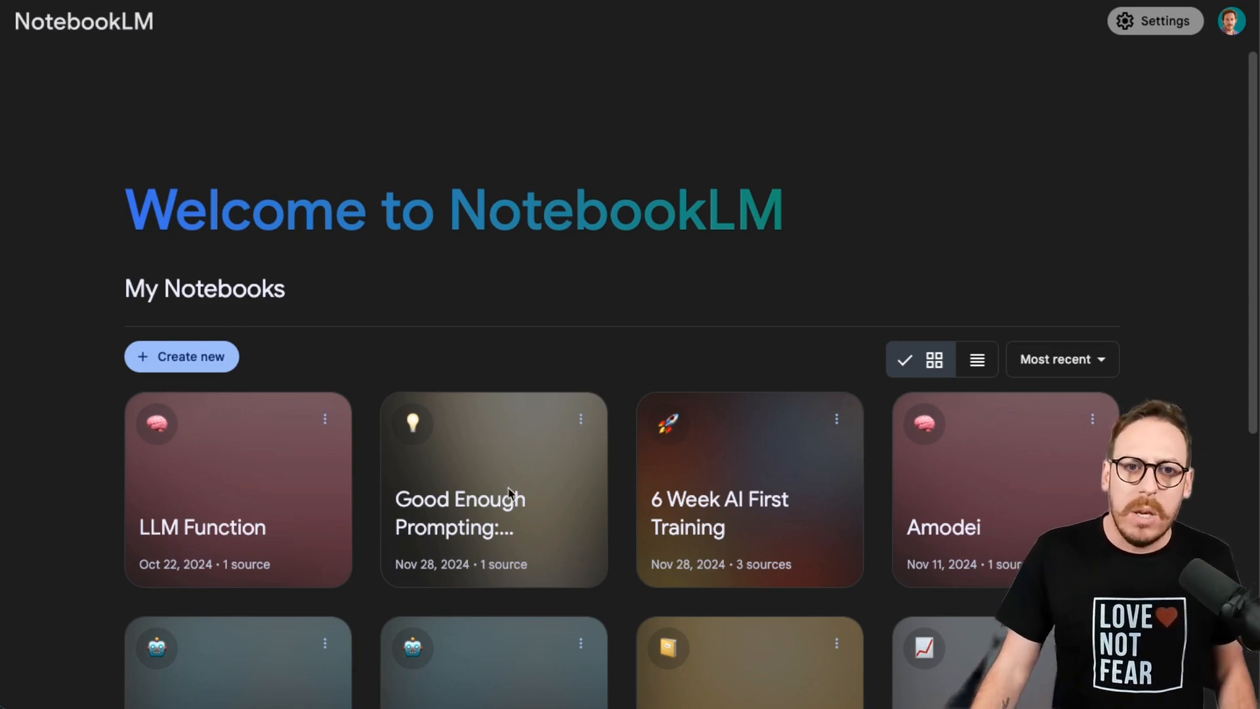
Step: Create a new untitled notebook and browse its add-sources options
{"action": "scroll", "scroll_direction": "down", "scroll_amount": 3}
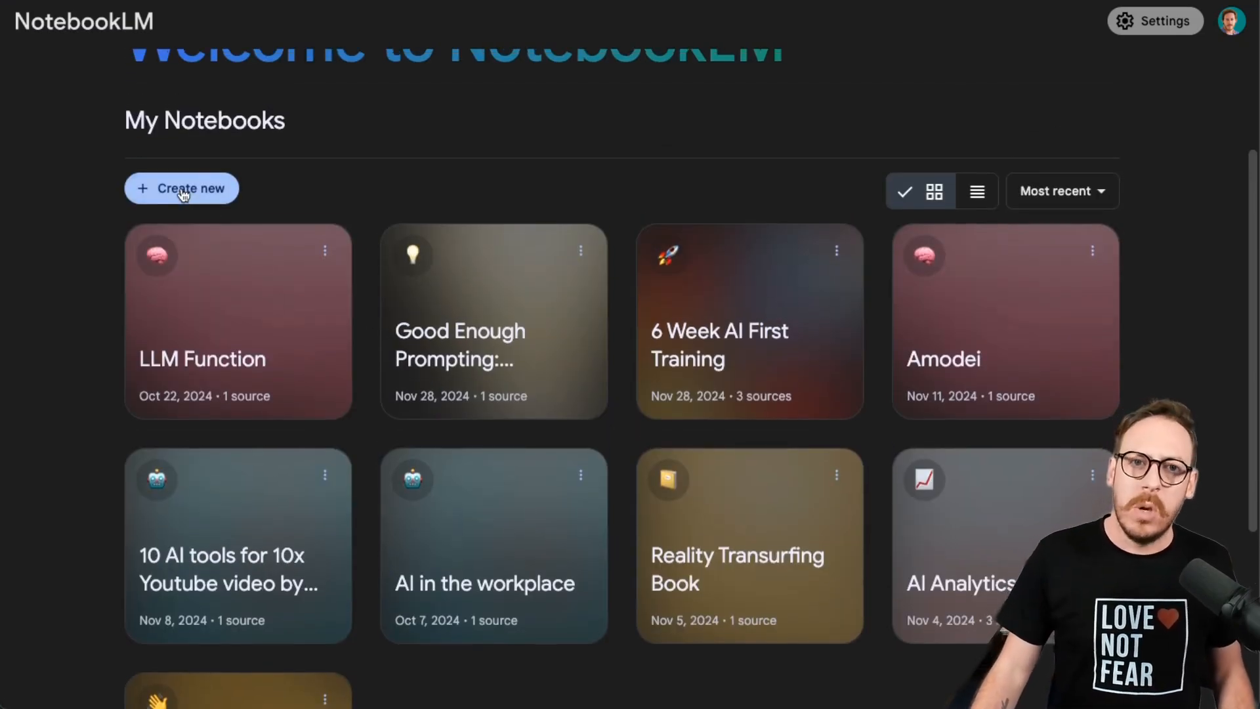
{"action": "left_click", "coordinate": [181, 188]}
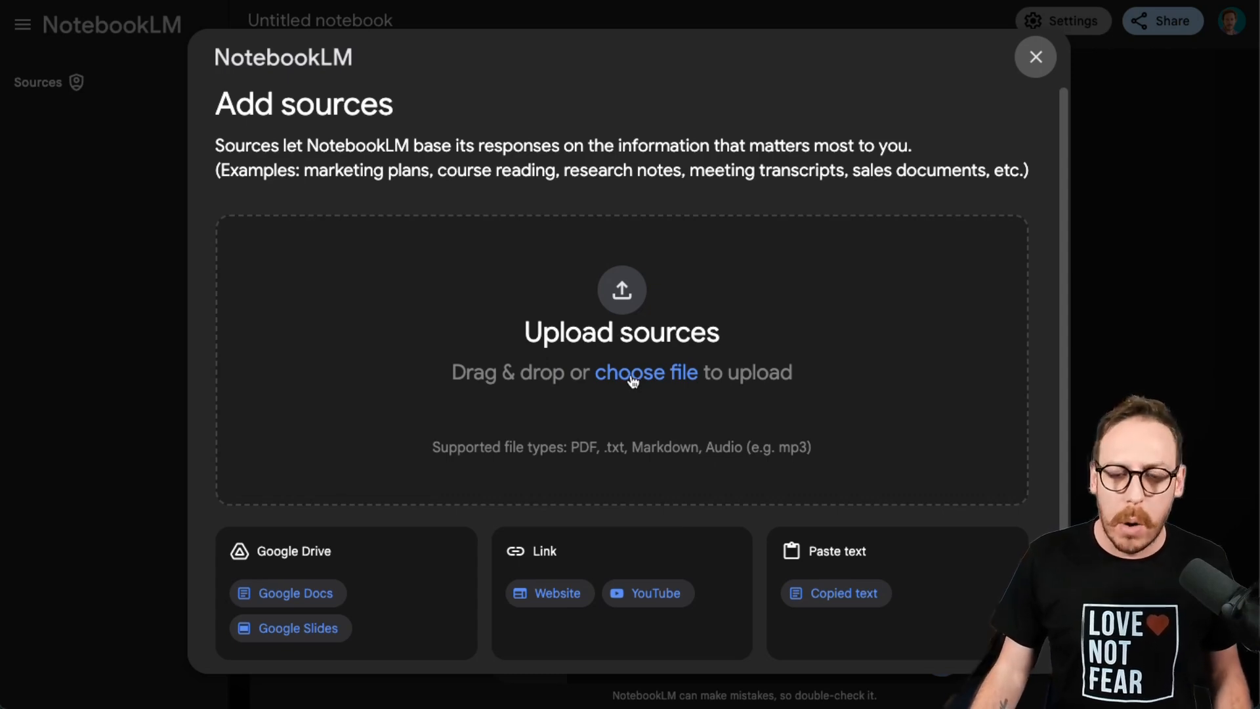
{"action": "scroll", "scroll_direction": "down", "scroll_amount": 3}
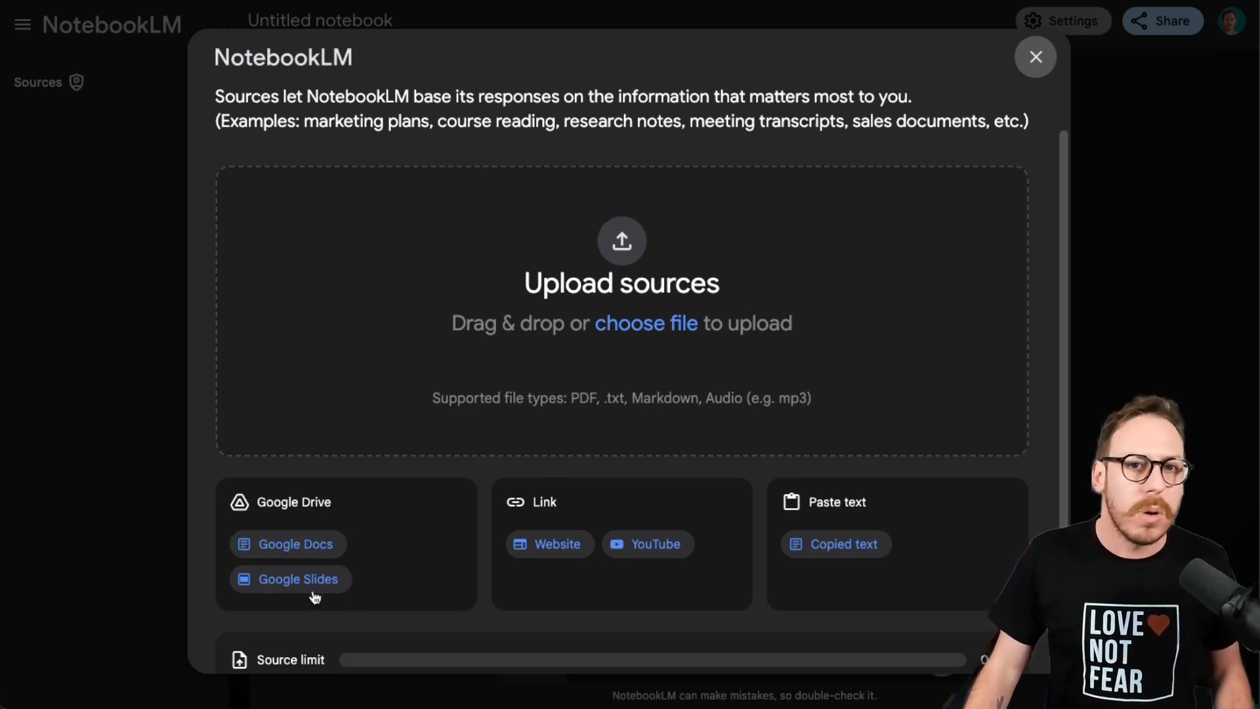
{"action": "scroll", "scroll_direction": "down", "scroll_amount": 3}
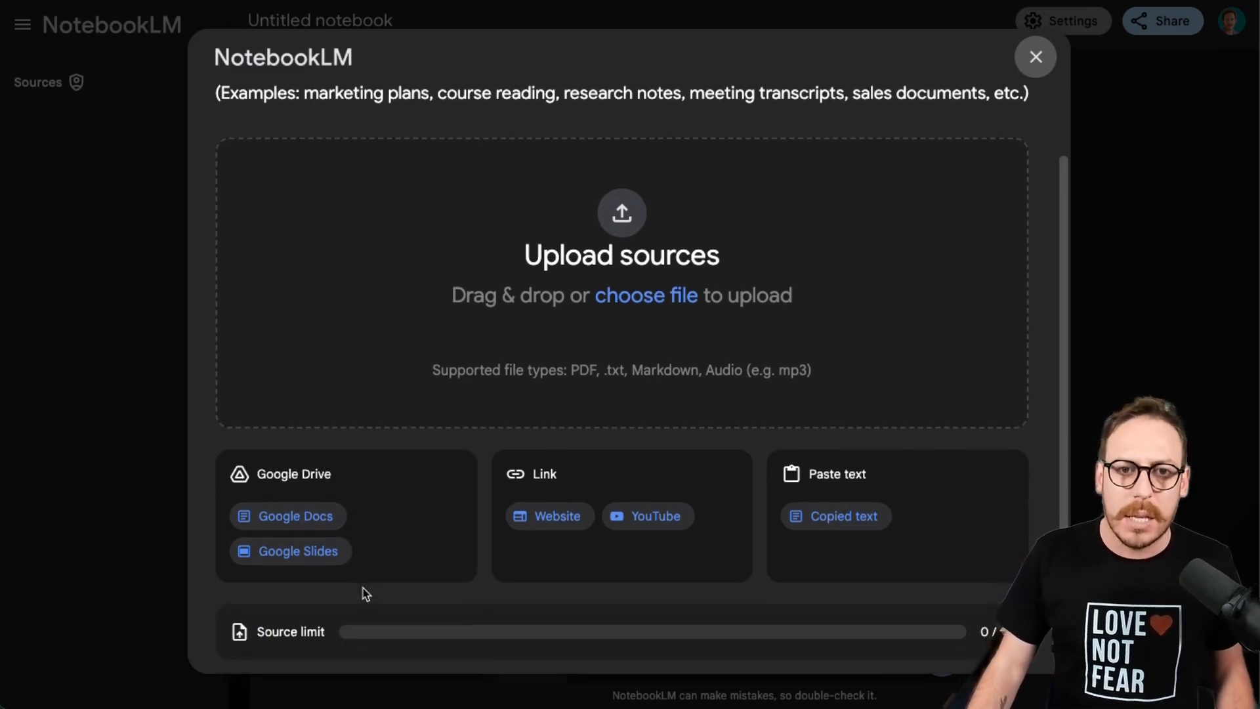
{"action": "mouse_move", "coordinate": [557, 515]}
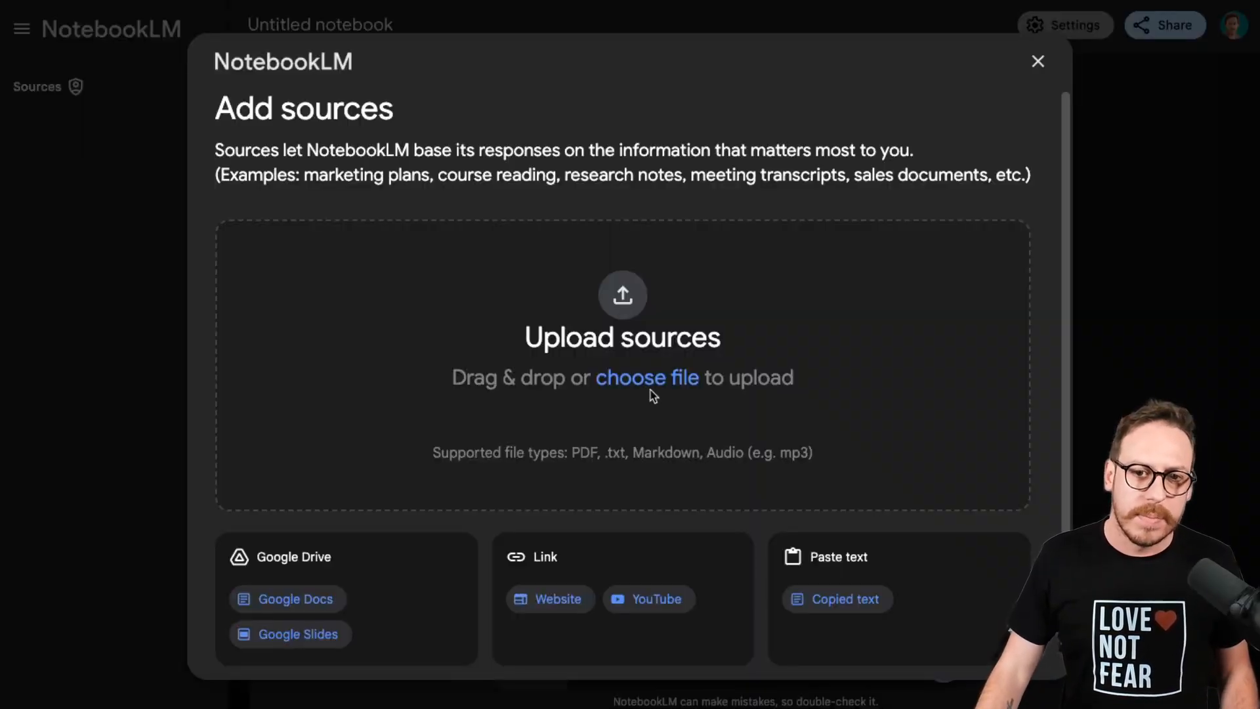
Step: Upload the three AI_Operator documents as sources, then reopen Add sources
{"action": "left_click", "coordinate": [647, 377]}
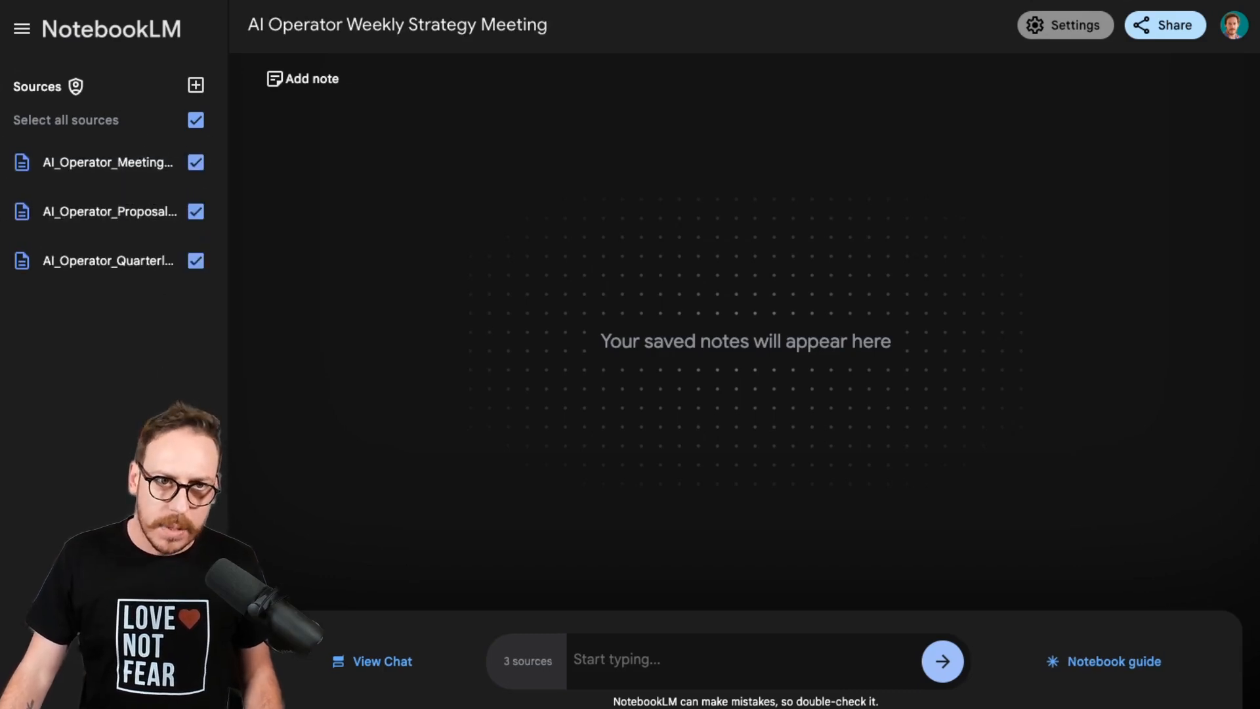
{"action": "left_click", "coordinate": [196, 85]}
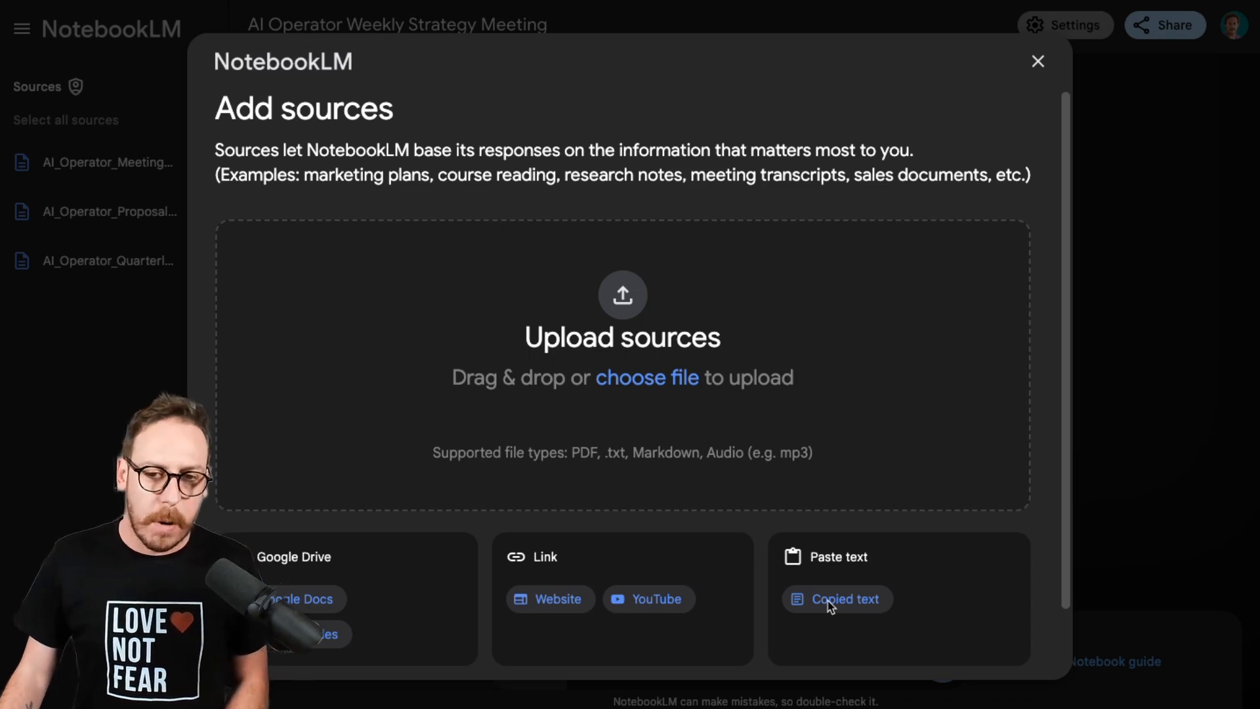
Step: Insert the pasted client table as a source and rename it 'Client Data'
{"action": "left_click", "coordinate": [845, 599]}
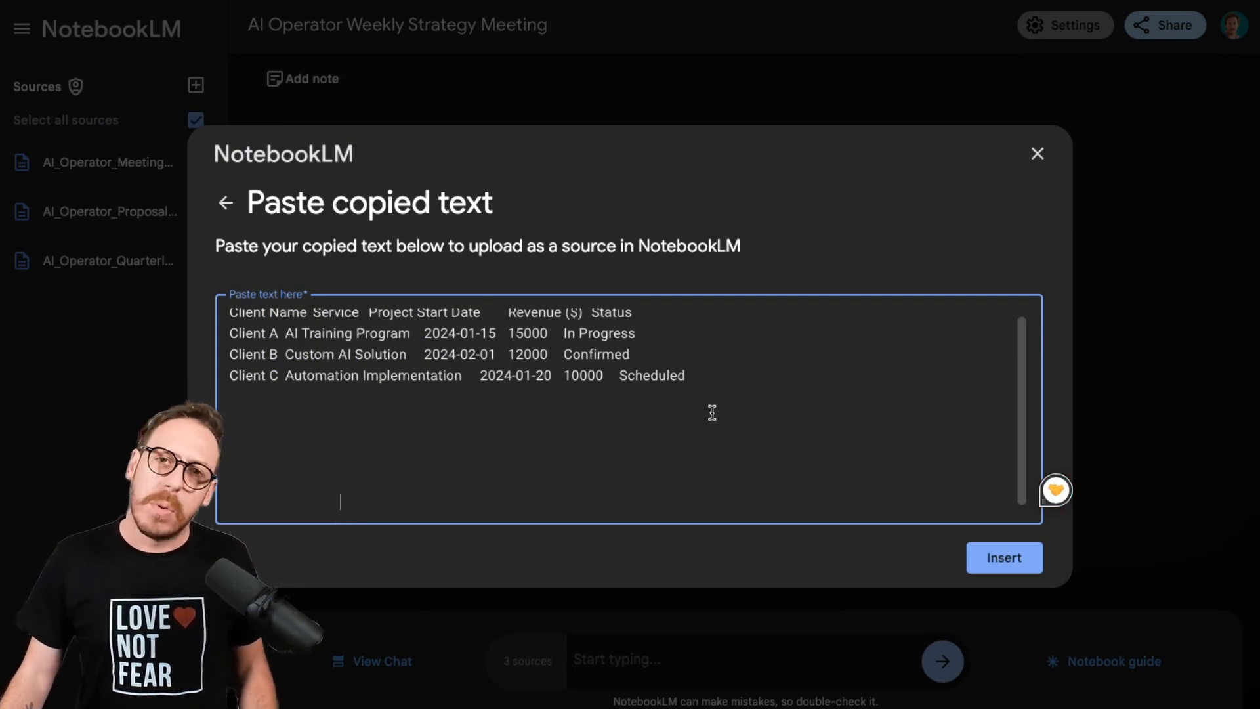
{"action": "mouse_move", "coordinate": [909, 461]}
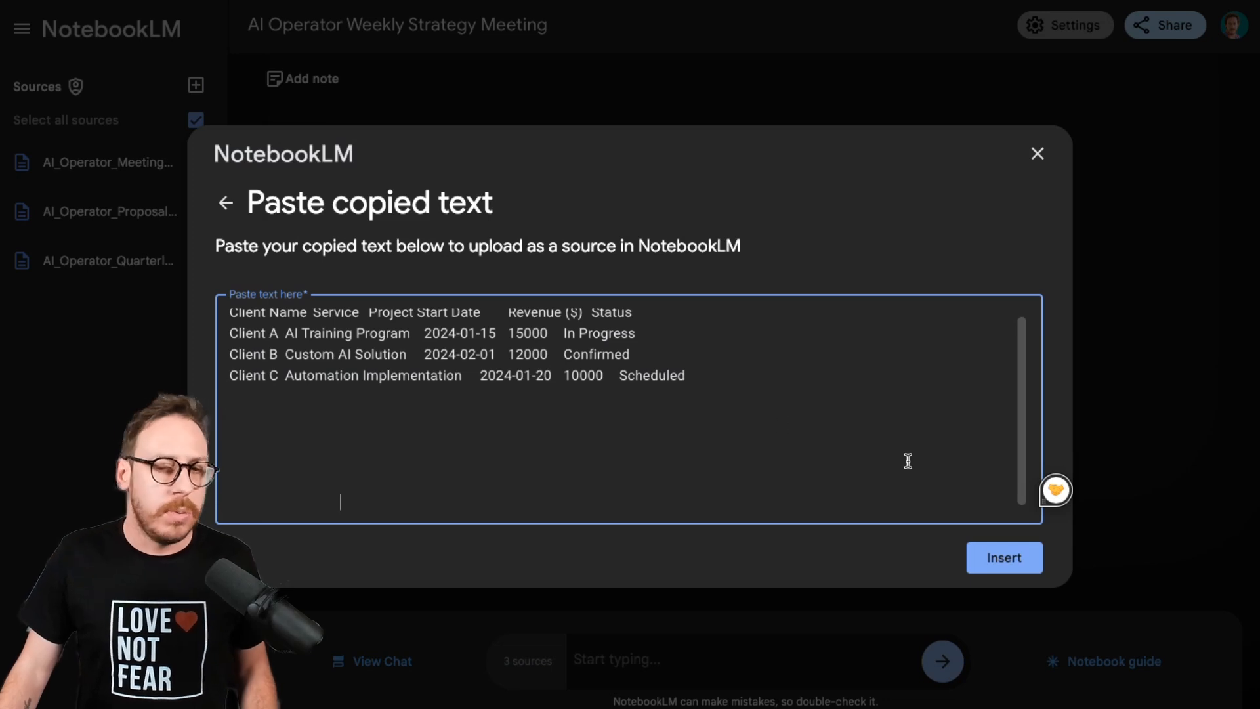
{"action": "left_click", "coordinate": [1004, 558]}
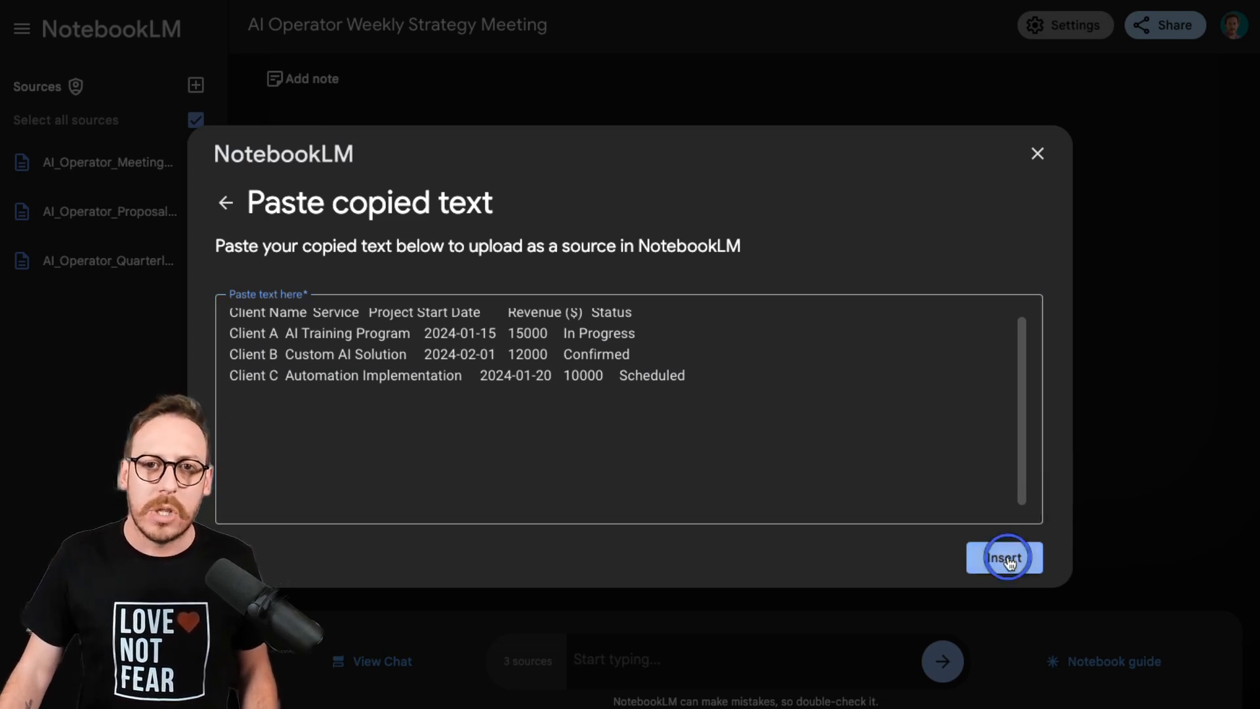
{"action": "left_click", "coordinate": [1004, 557]}
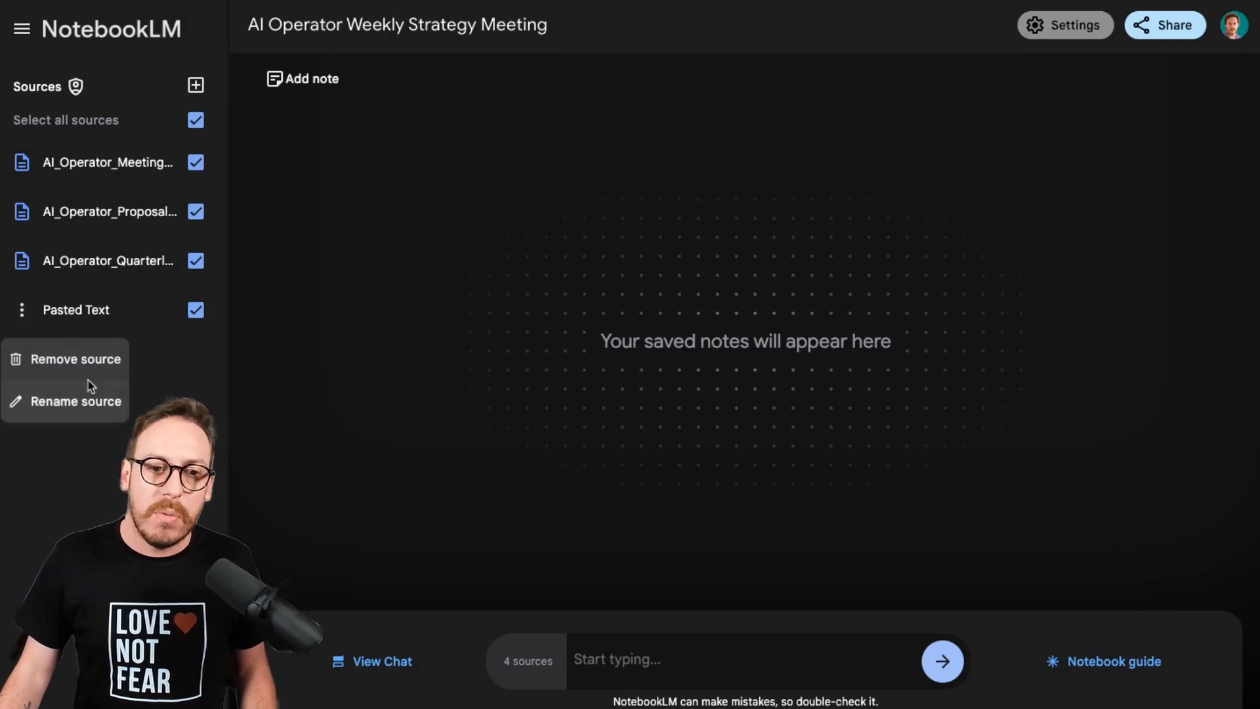
{"action": "left_click", "coordinate": [76, 401]}
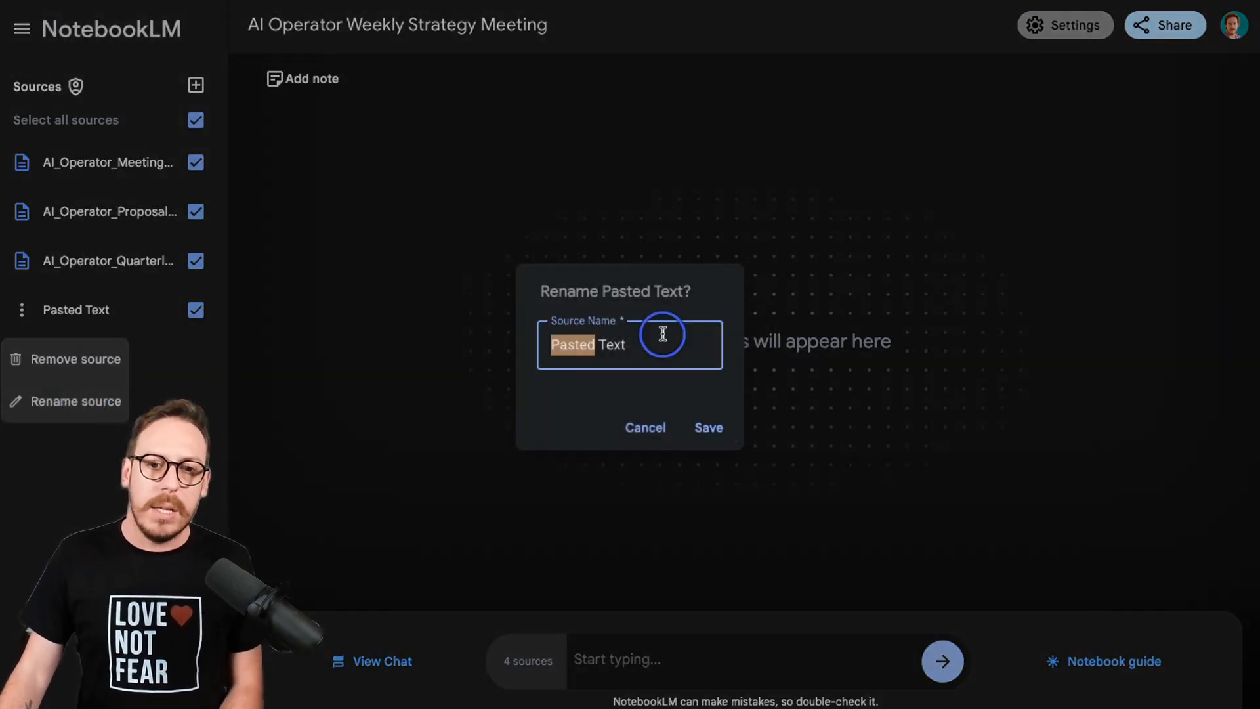
{"action": "type", "text": "Client Dat"}
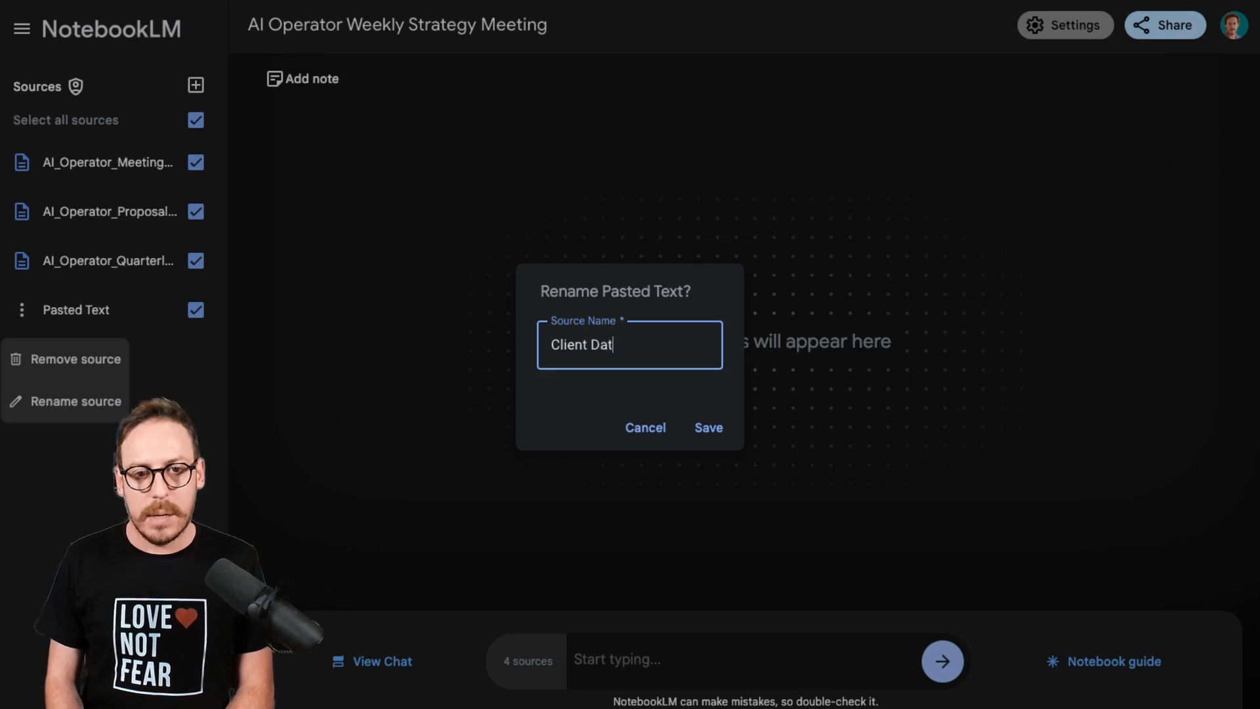
{"action": "left_click", "coordinate": [708, 426]}
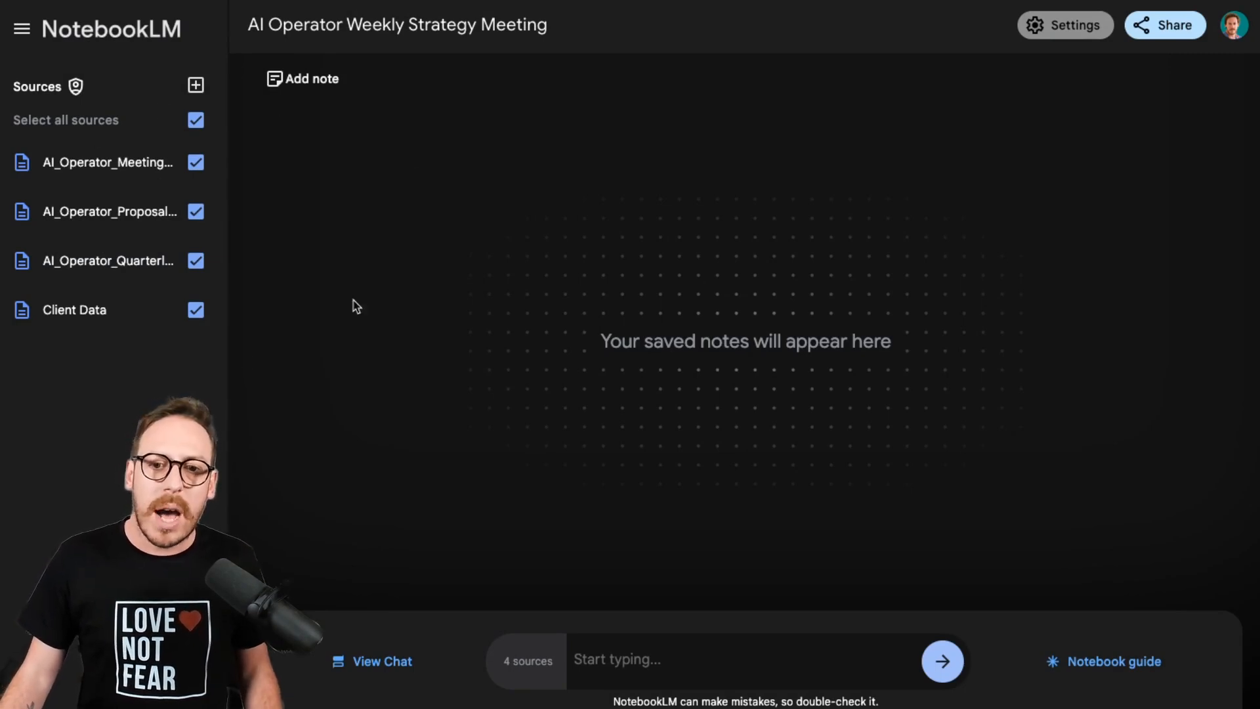
{"action": "mouse_move", "coordinate": [1091, 484]}
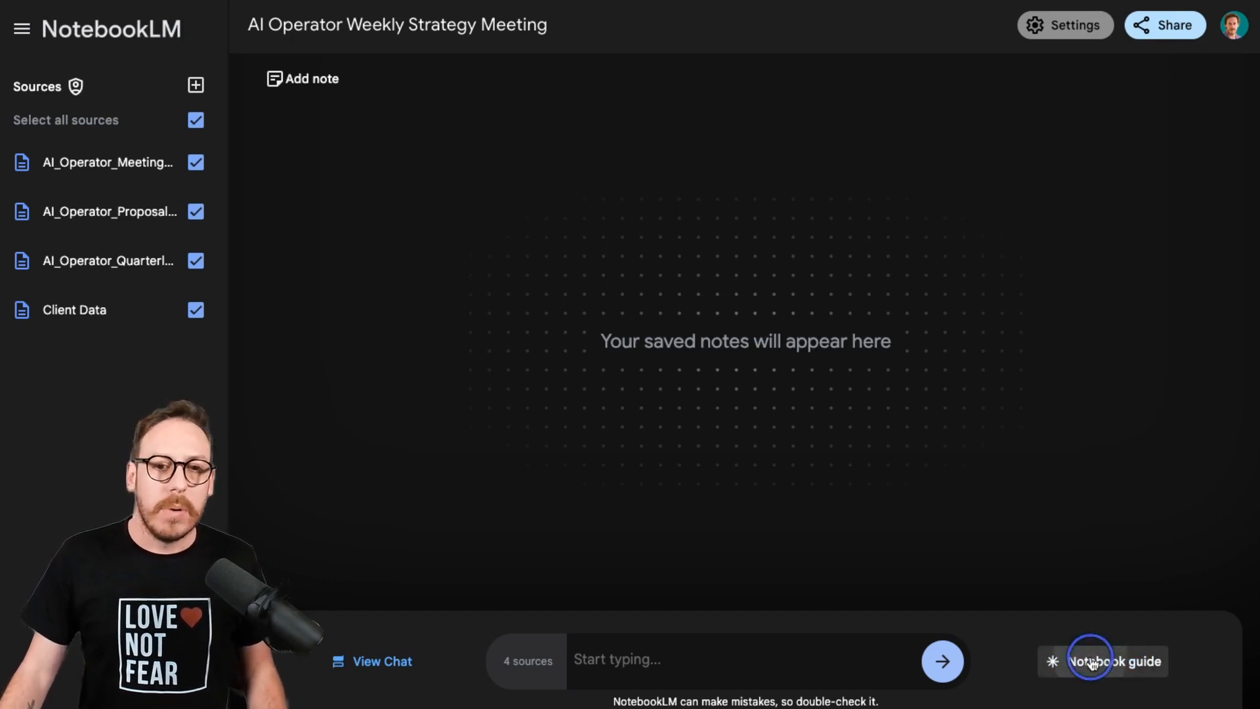
Step: Show the Notebook guide with its four-source summary, creation options and suggested questions
{"action": "left_click", "coordinate": [1116, 661]}
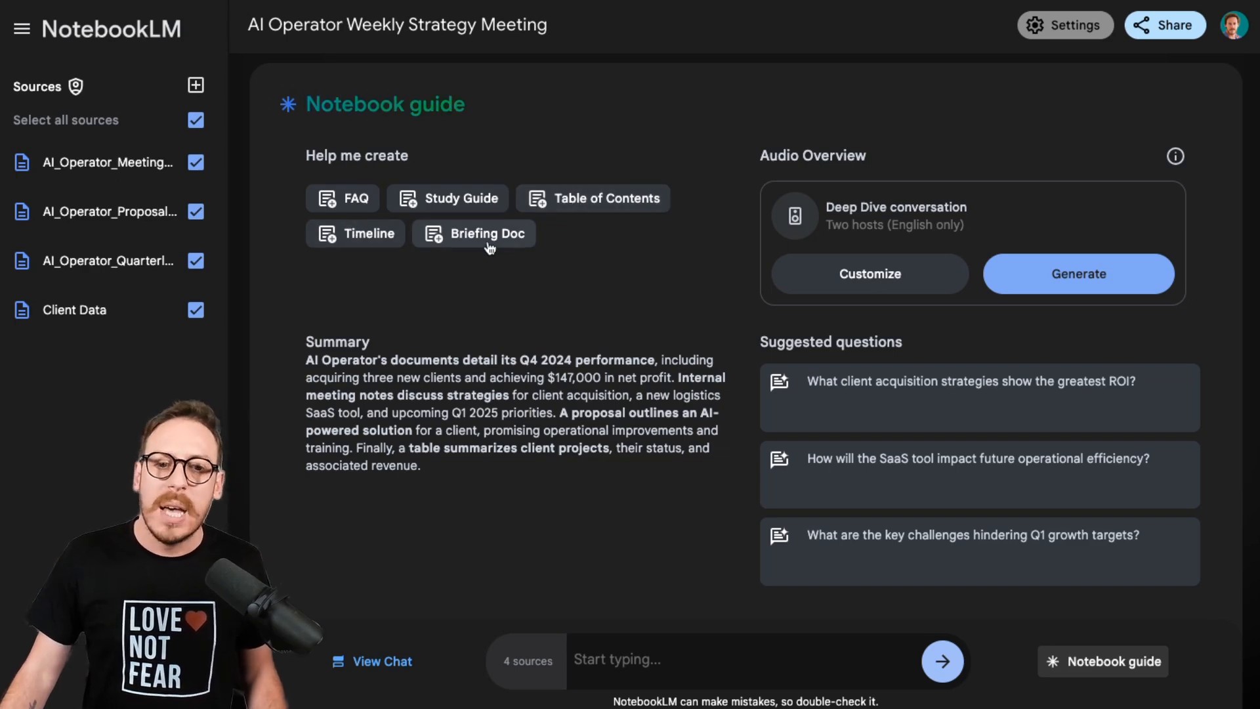
{"action": "left_click_drag", "start_coordinate": [348, 394], "coordinate": [419, 465]}
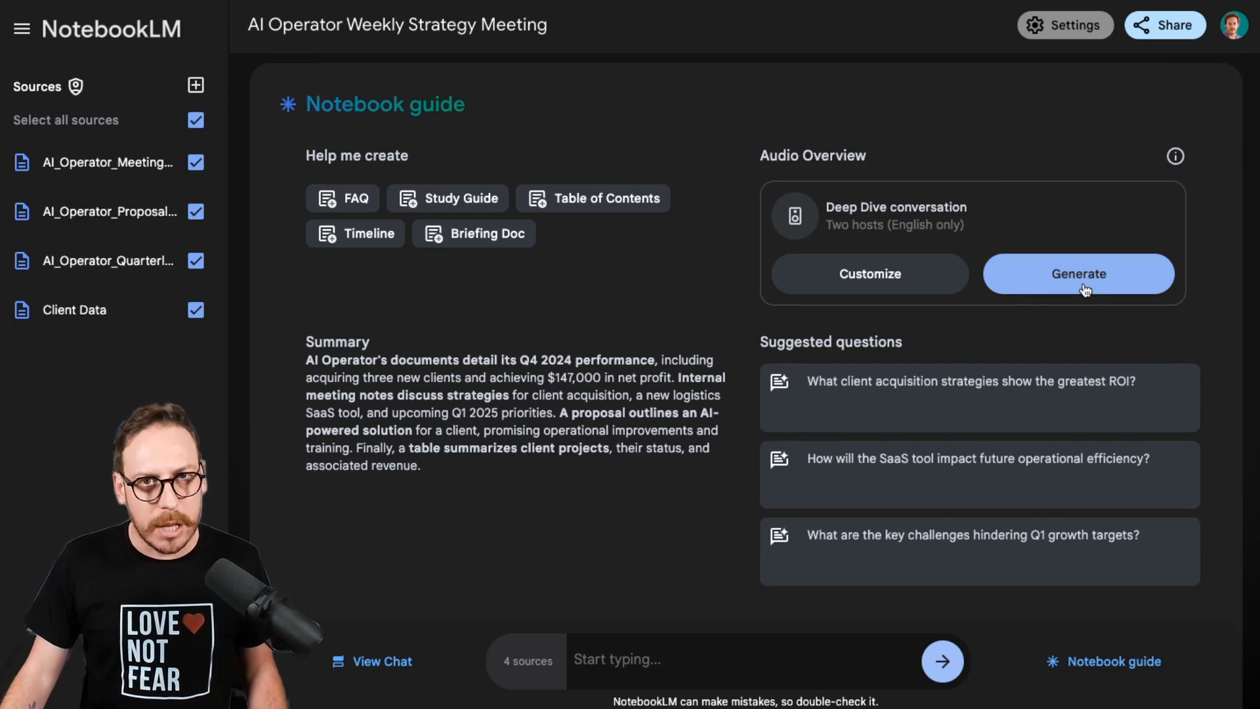
{"action": "mouse_move", "coordinate": [1177, 341]}
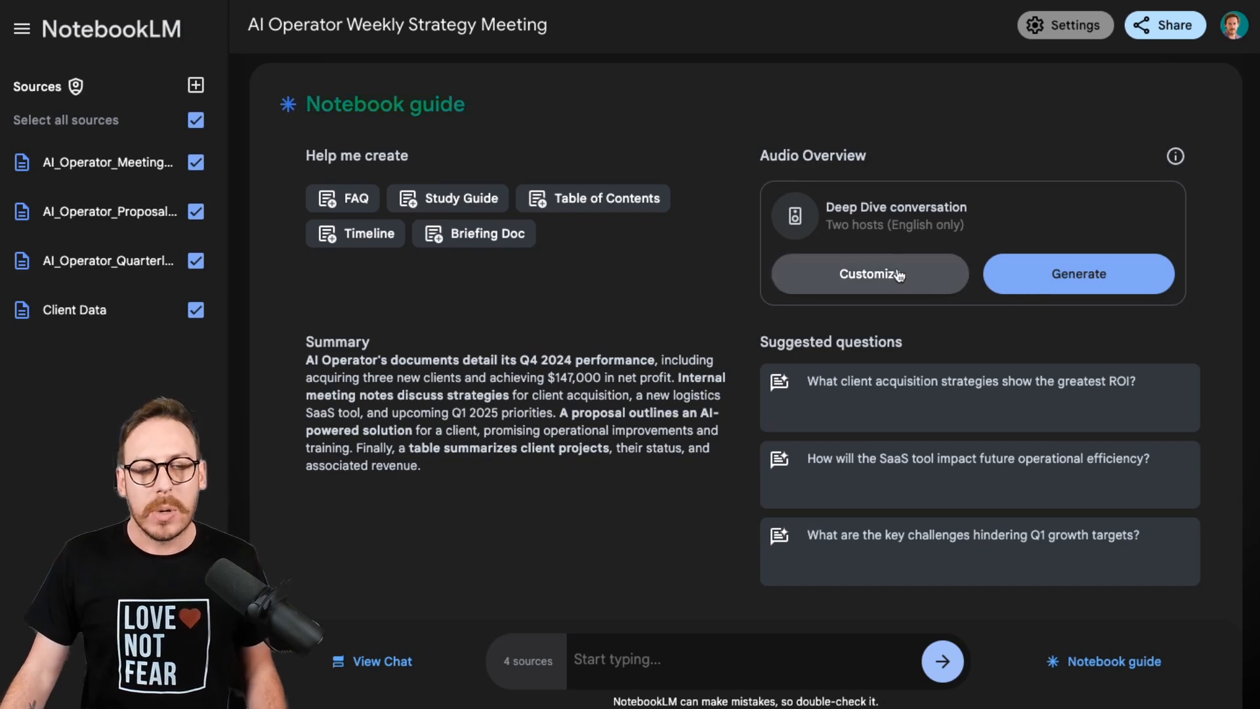
{"action": "mouse_move", "coordinate": [872, 282]}
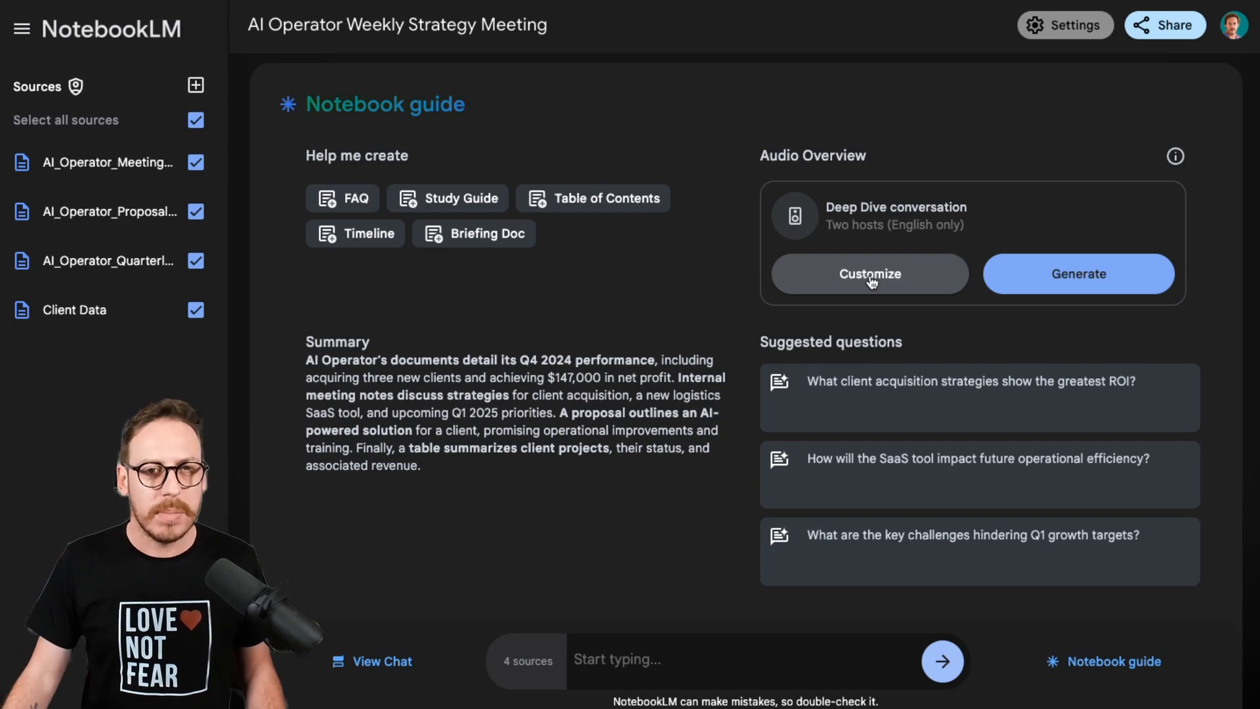
Step: Customize the Audio Overview with the 'You are an amazing AI consultant…' prompt and generate it
{"action": "left_click", "coordinate": [869, 273]}
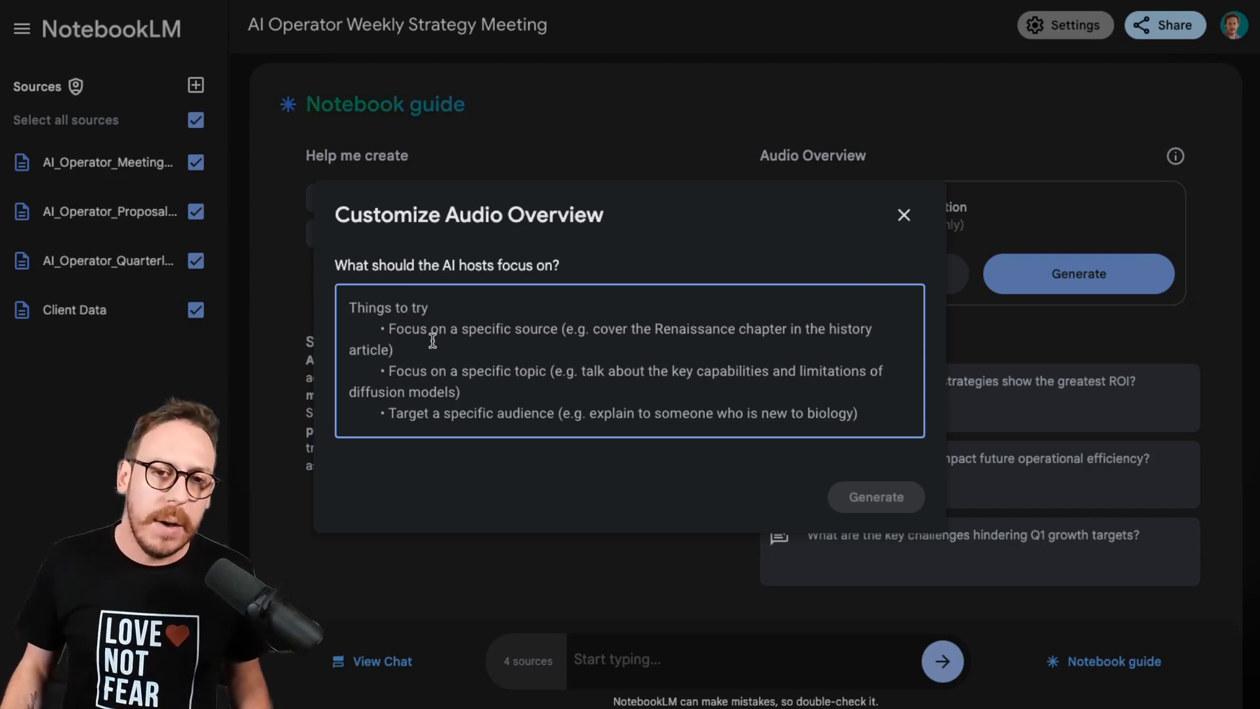
{"action": "left_click", "coordinate": [875, 497]}
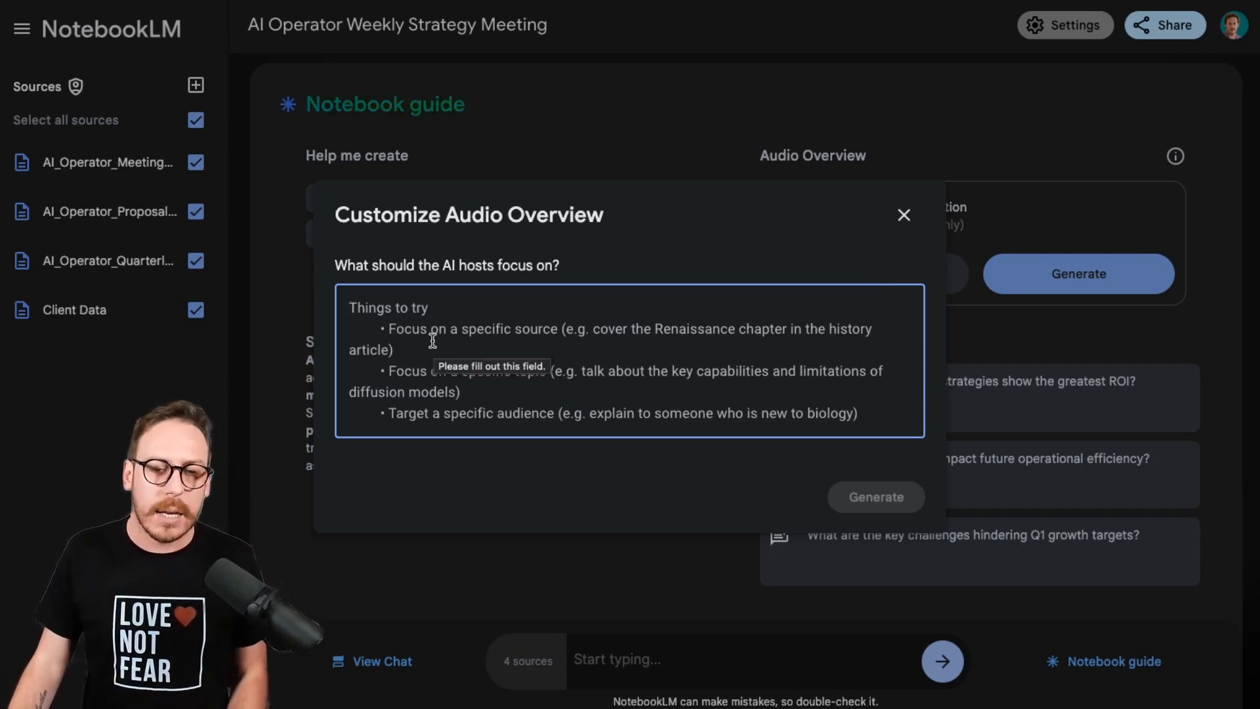
{"action": "type", "text": "You are an amazing AI"}
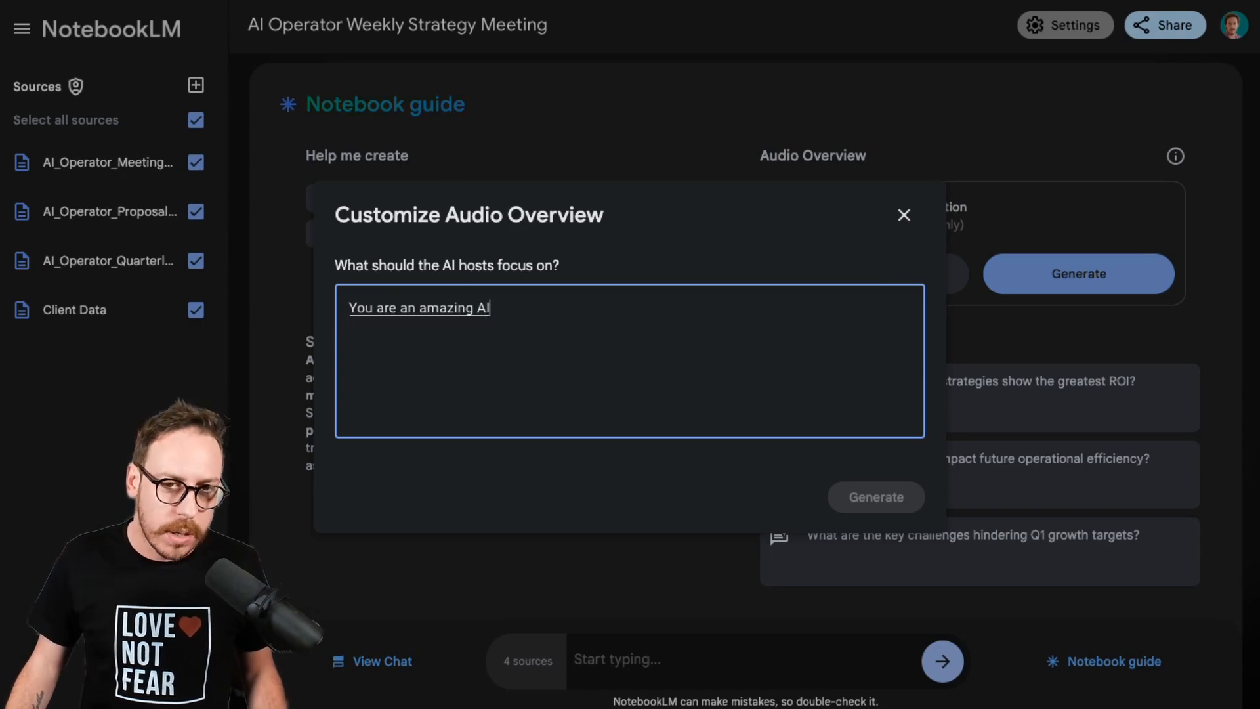
{"action": "type", "text": "consultant and you have these files"}
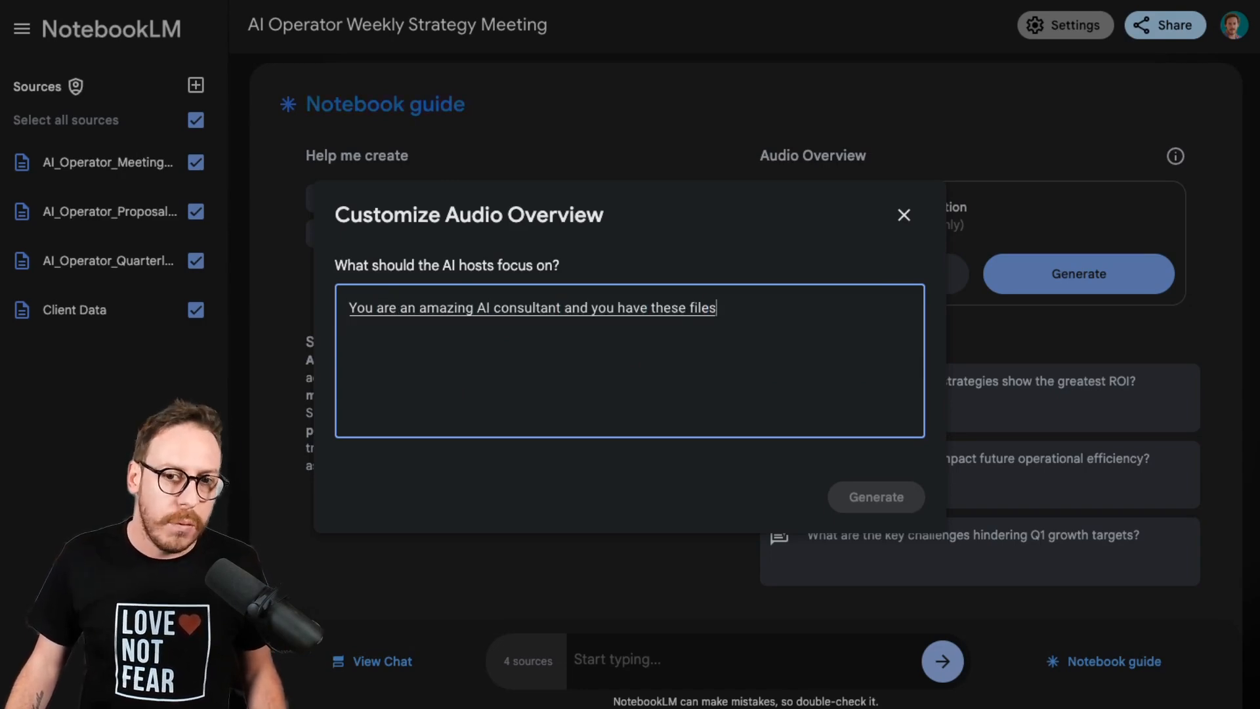
{"action": "type", "text": "before going into a client"}
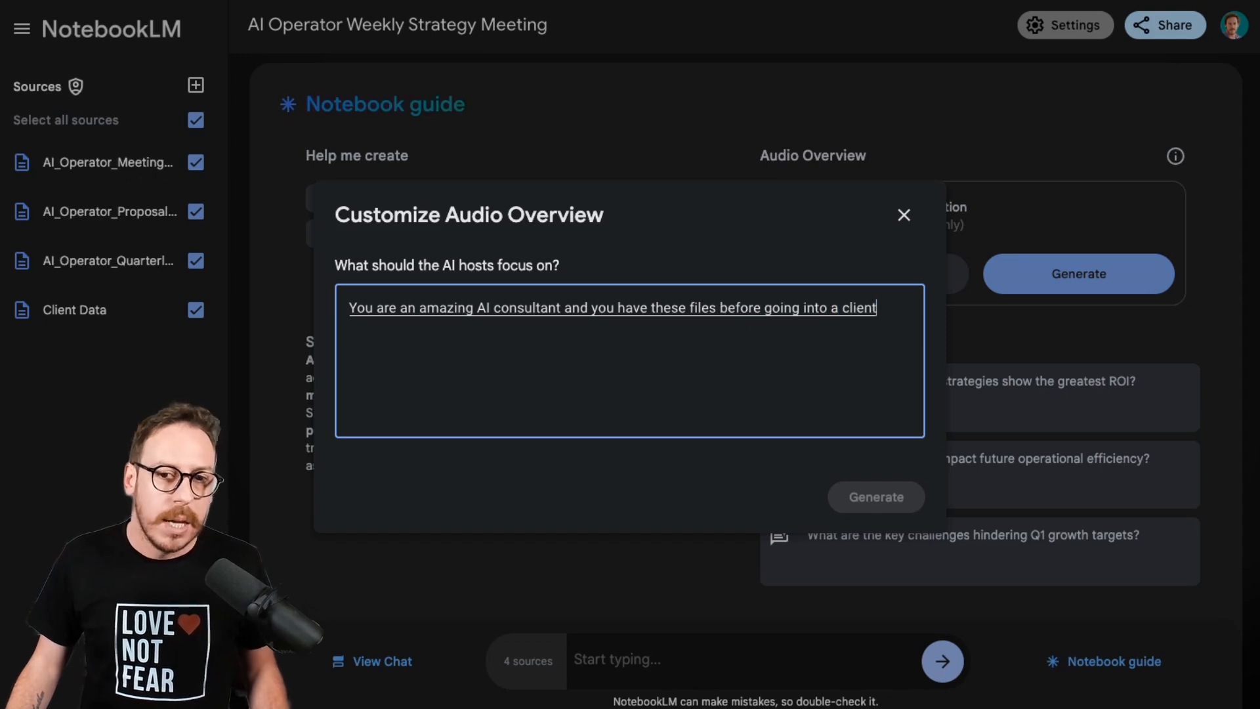
{"action": "type", "text": "'s meeting, analyze them all and make"}
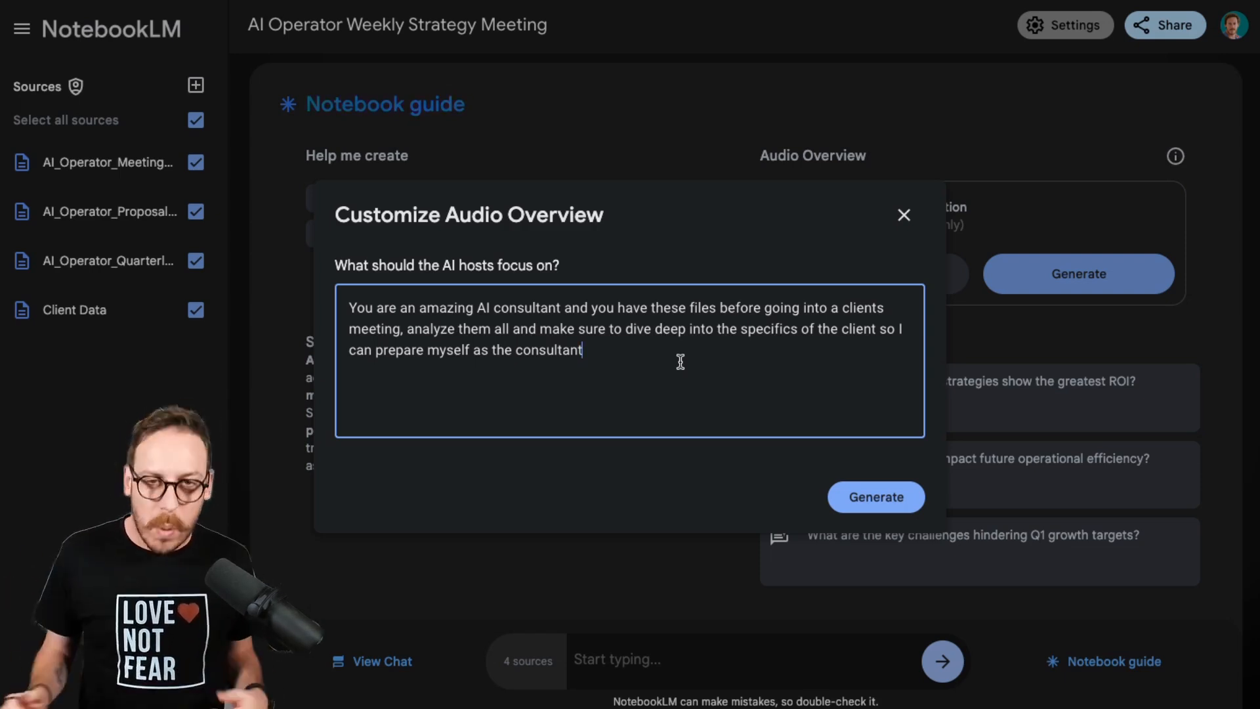
{"action": "mouse_move", "coordinate": [865, 450]}
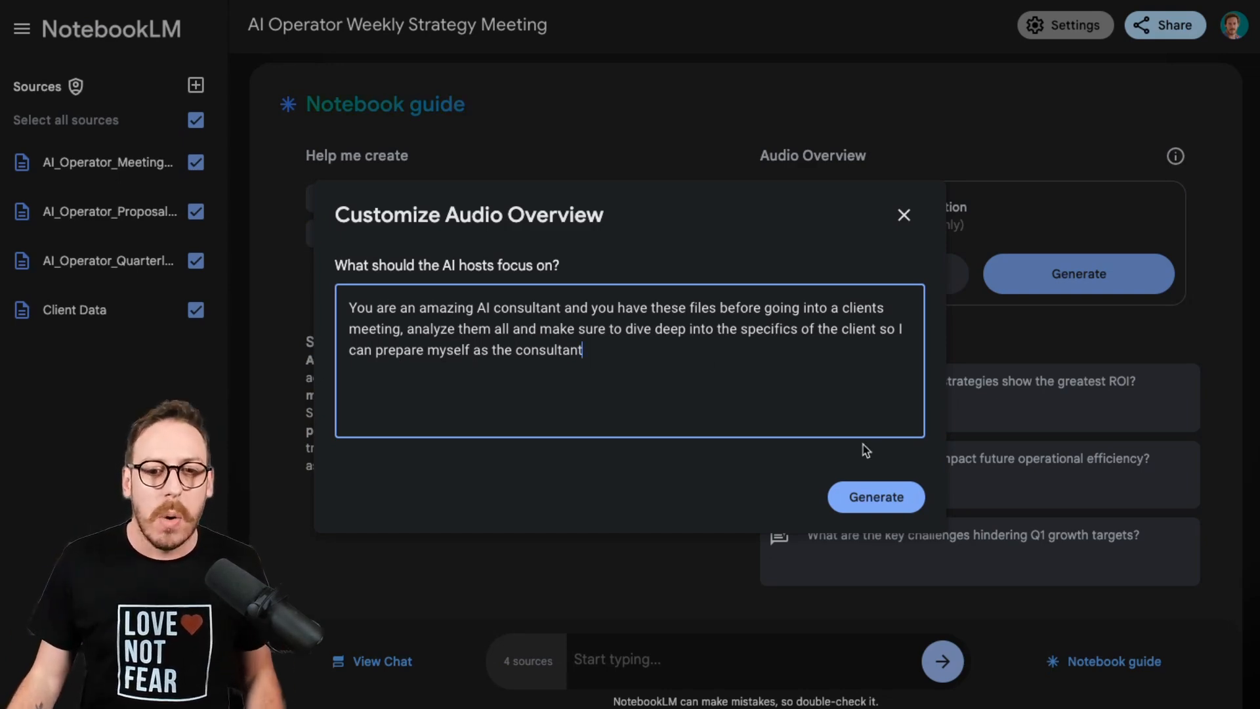
{"action": "left_click", "coordinate": [875, 497]}
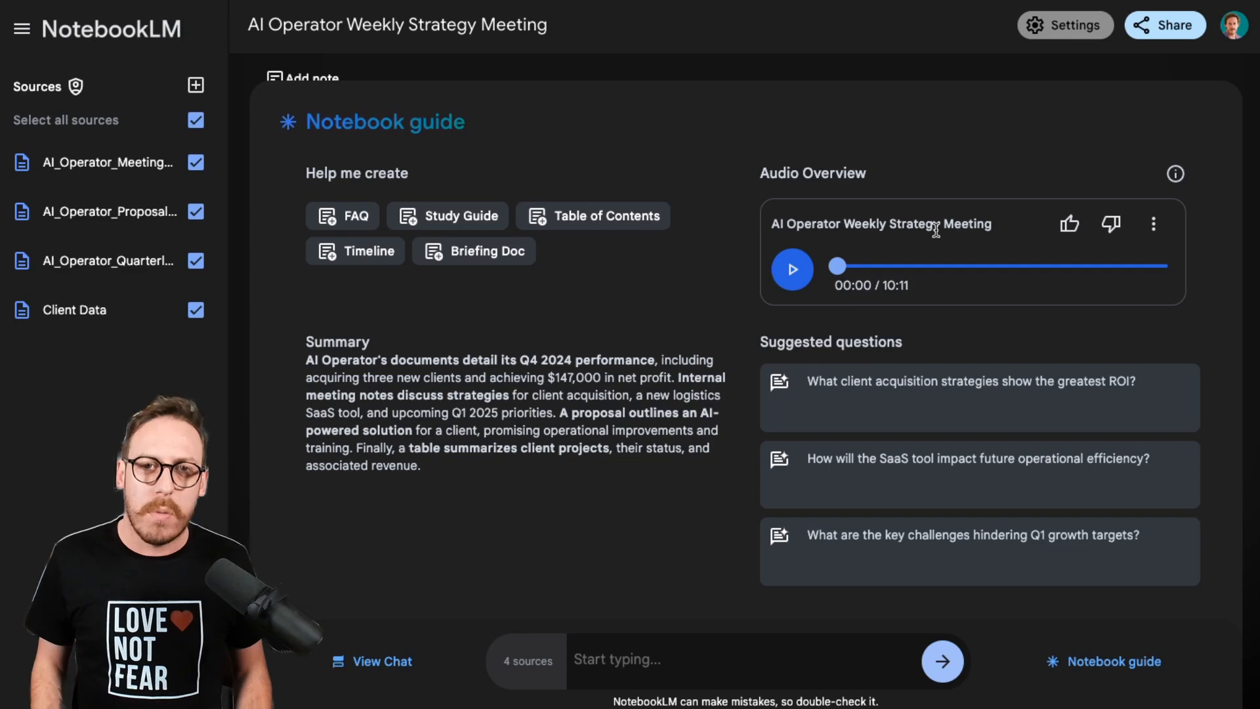
{"action": "mouse_move", "coordinate": [846, 246]}
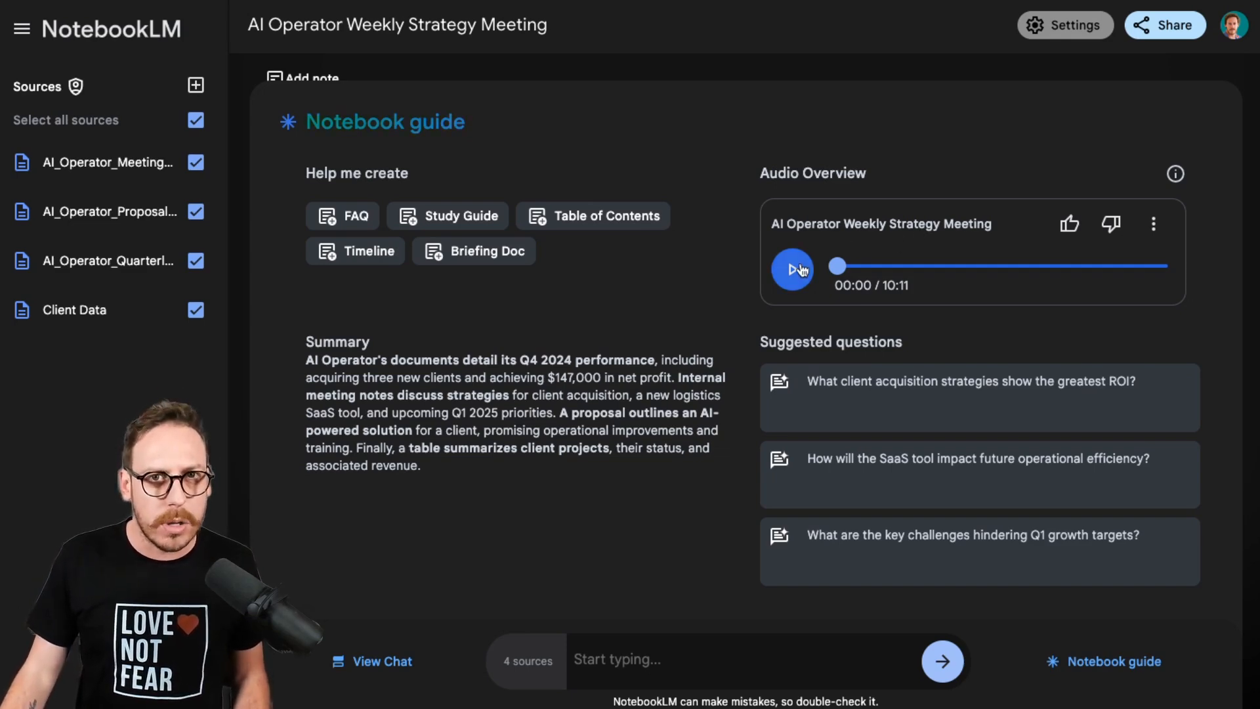
Step: Play the 10:11 Audio Overview to about 0:39, then pause it
{"action": "left_click", "coordinate": [792, 269]}
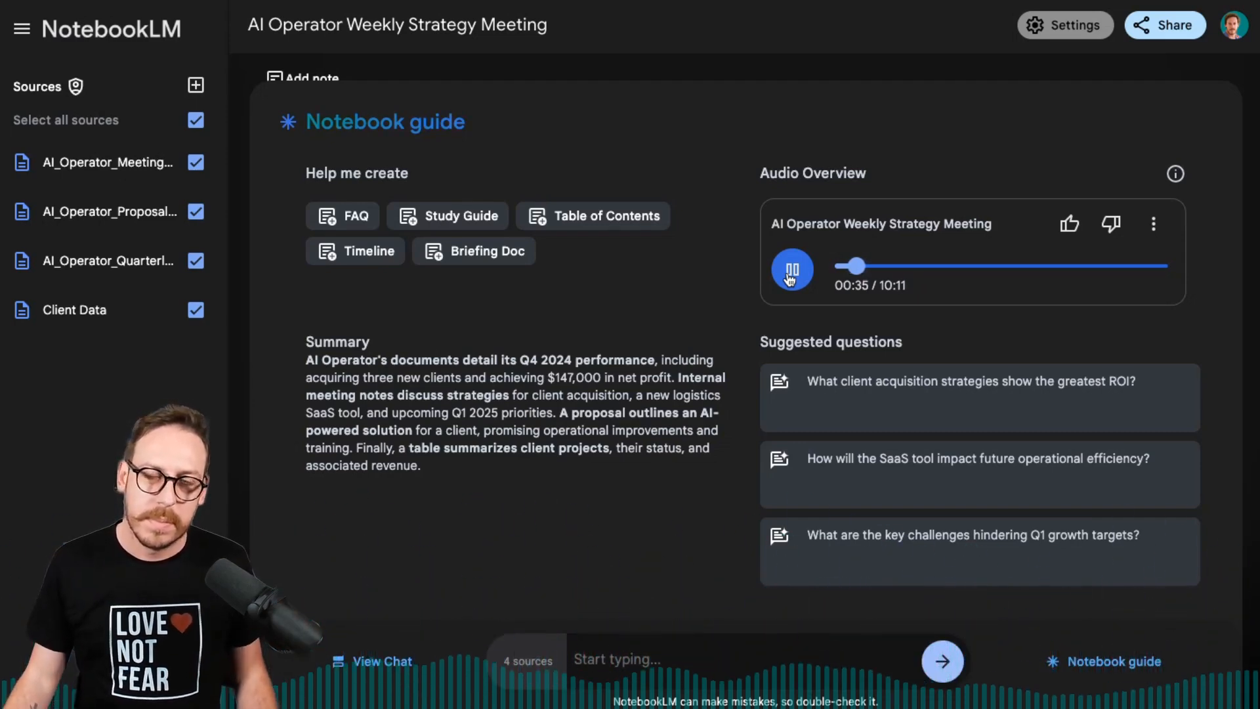
{"action": "left_click", "coordinate": [792, 269]}
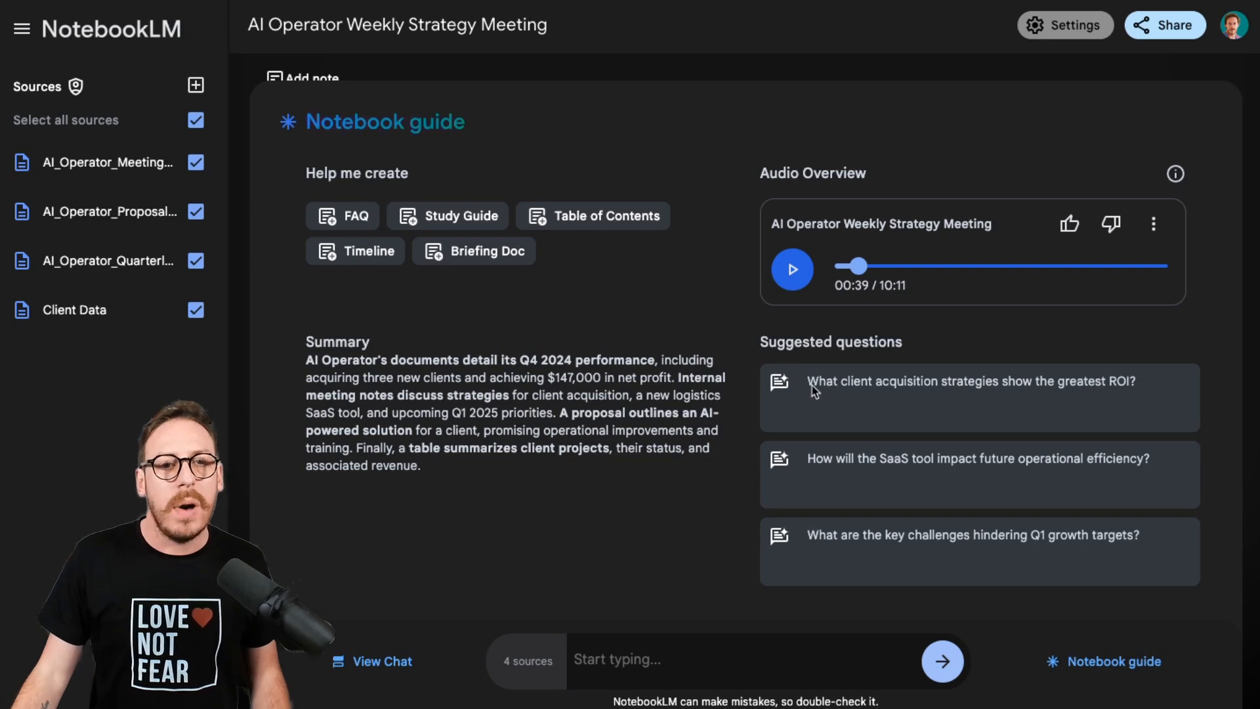
{"action": "mouse_move", "coordinate": [956, 579]}
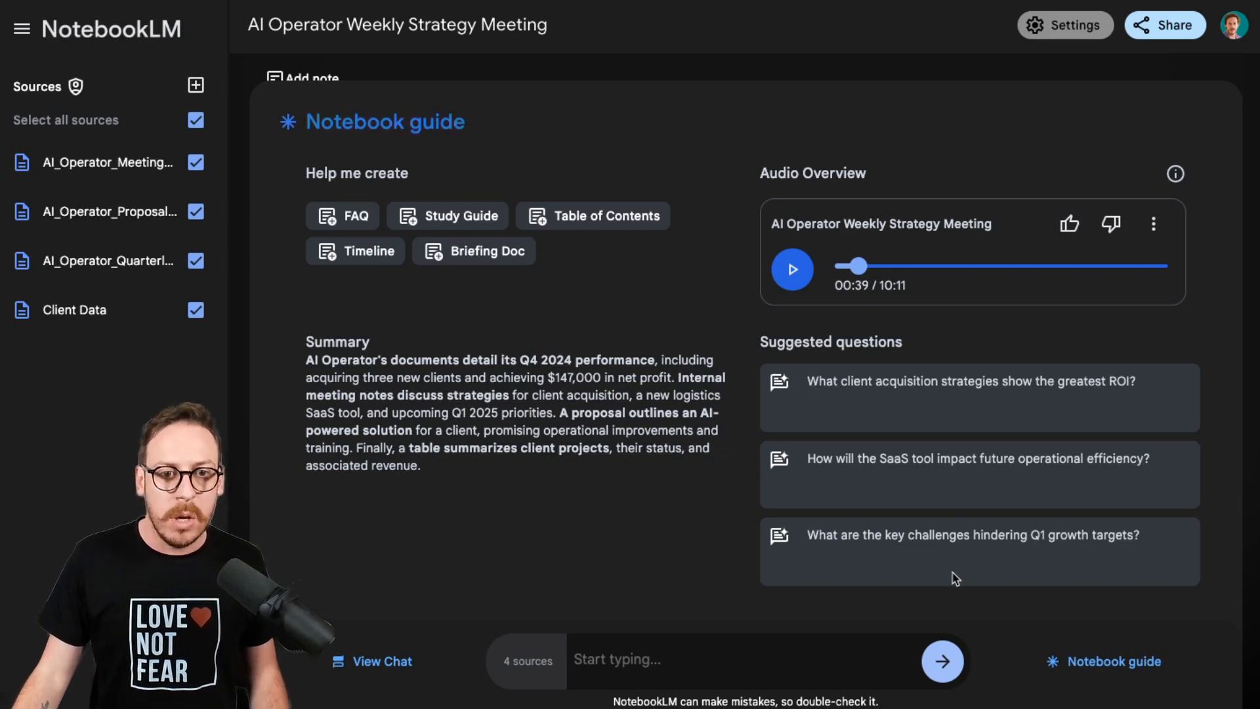
{"action": "mouse_move", "coordinate": [583, 509]}
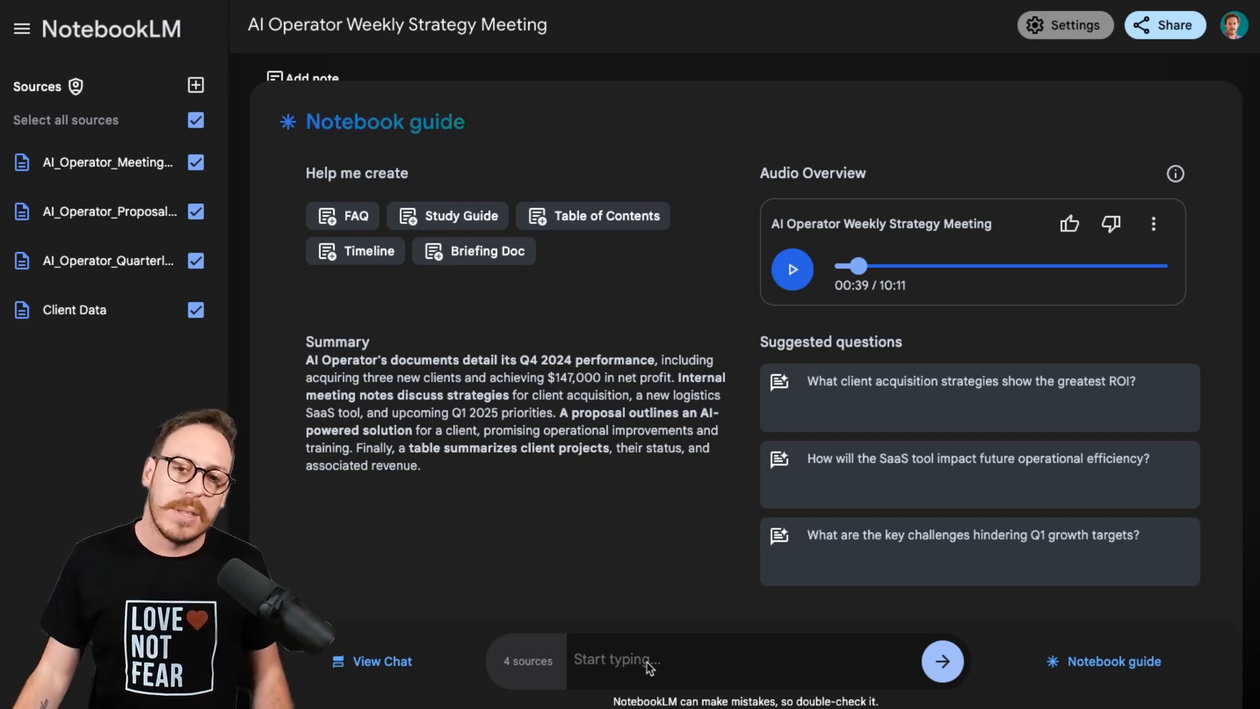
{"action": "mouse_move", "coordinate": [704, 662]}
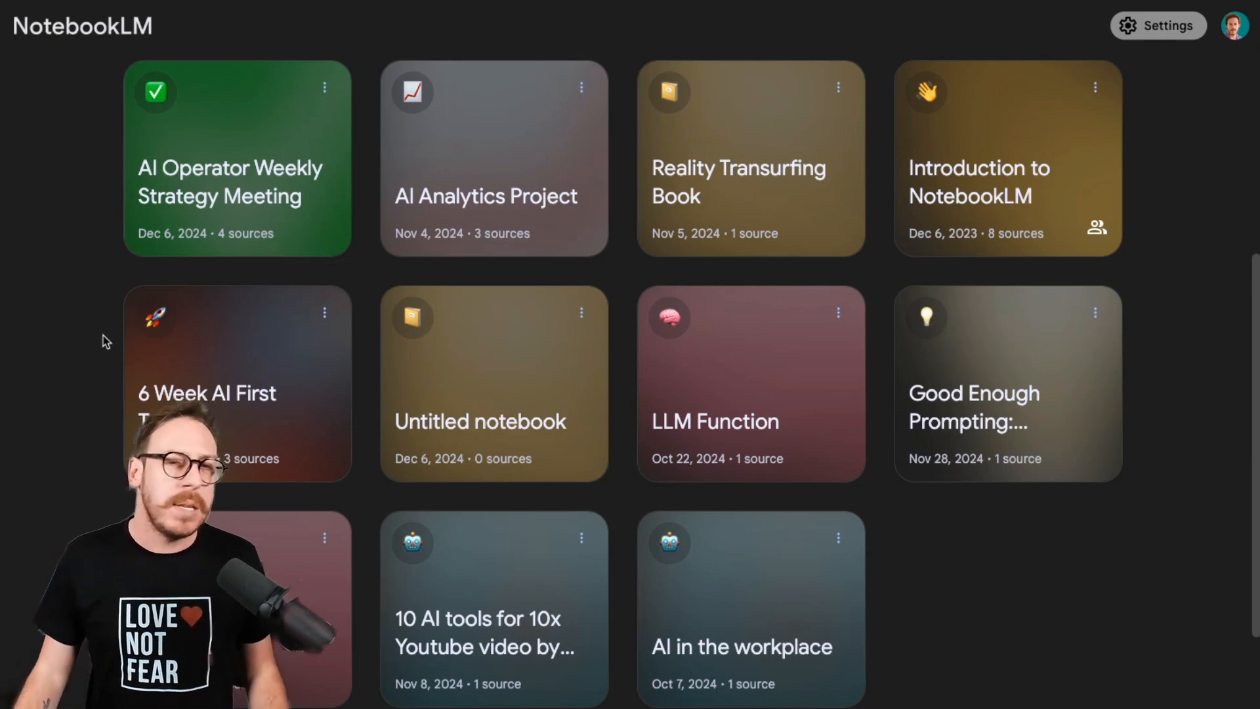
{"action": "mouse_move", "coordinate": [228, 187]}
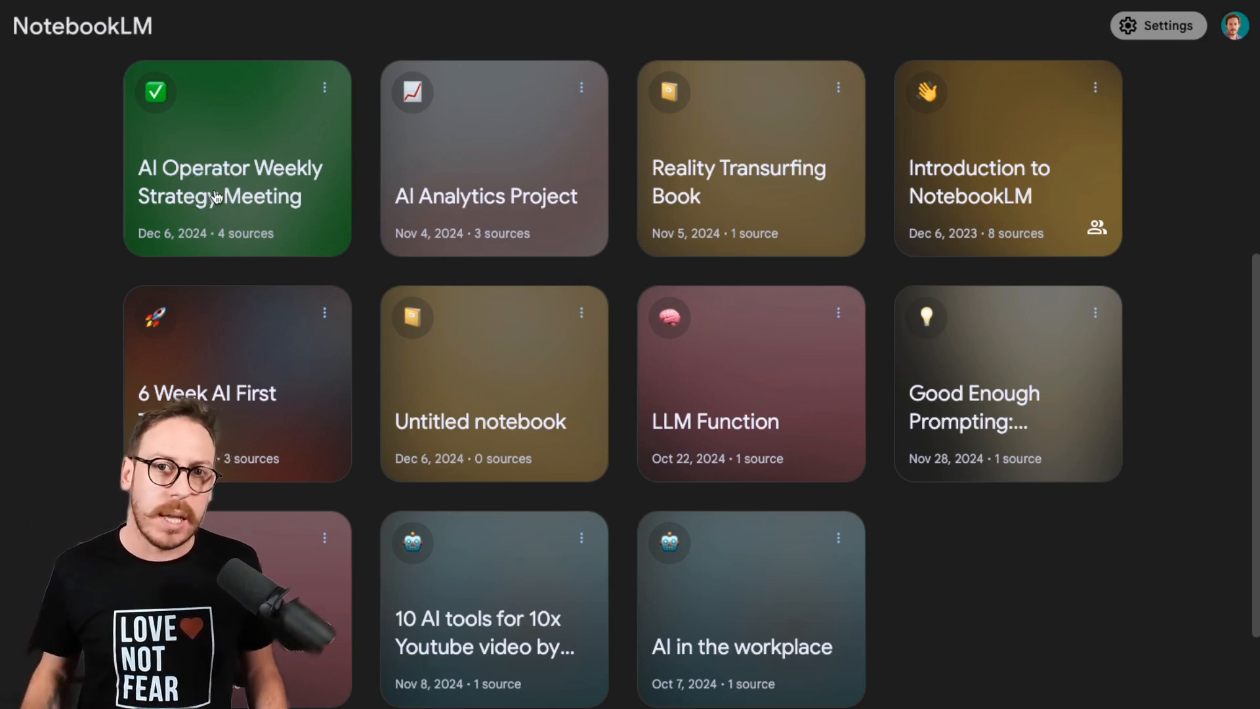
Step: Open the AI Operator Weekly Strategy Meeting notebook and dismiss the Upload sources dialog
{"action": "left_click", "coordinate": [479, 422]}
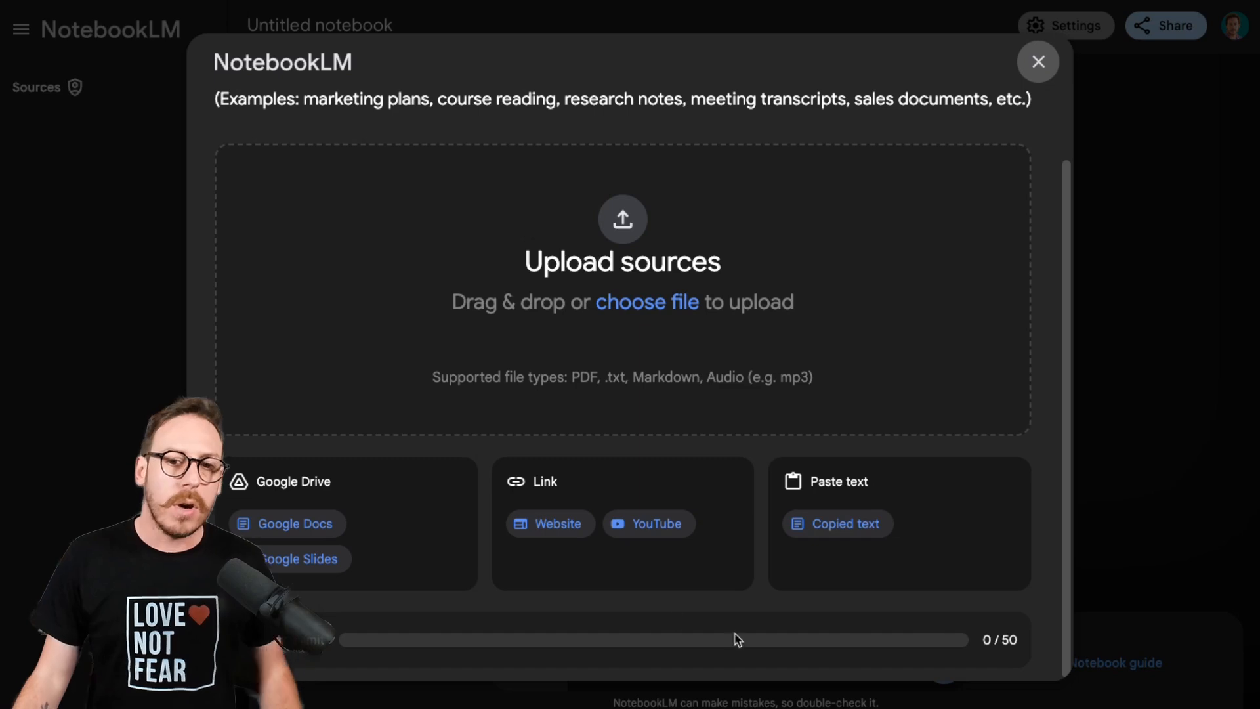
{"action": "mouse_move", "coordinate": [988, 90]}
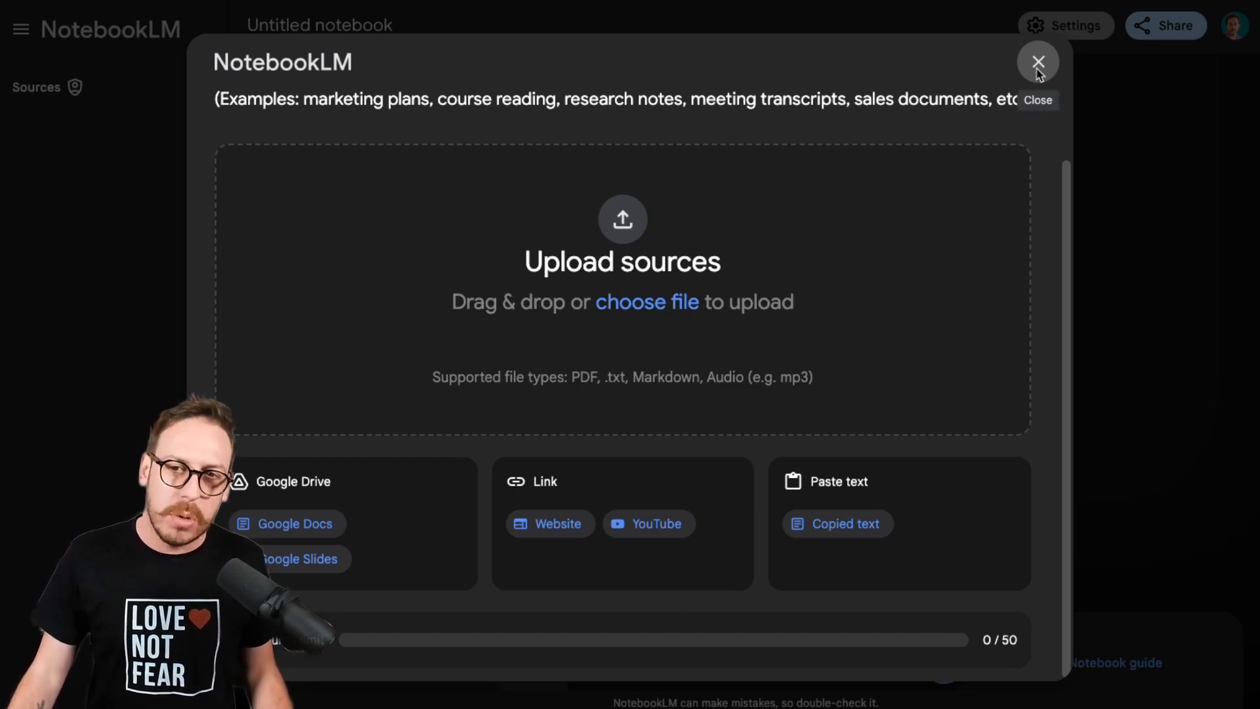
{"action": "left_click", "coordinate": [1038, 61]}
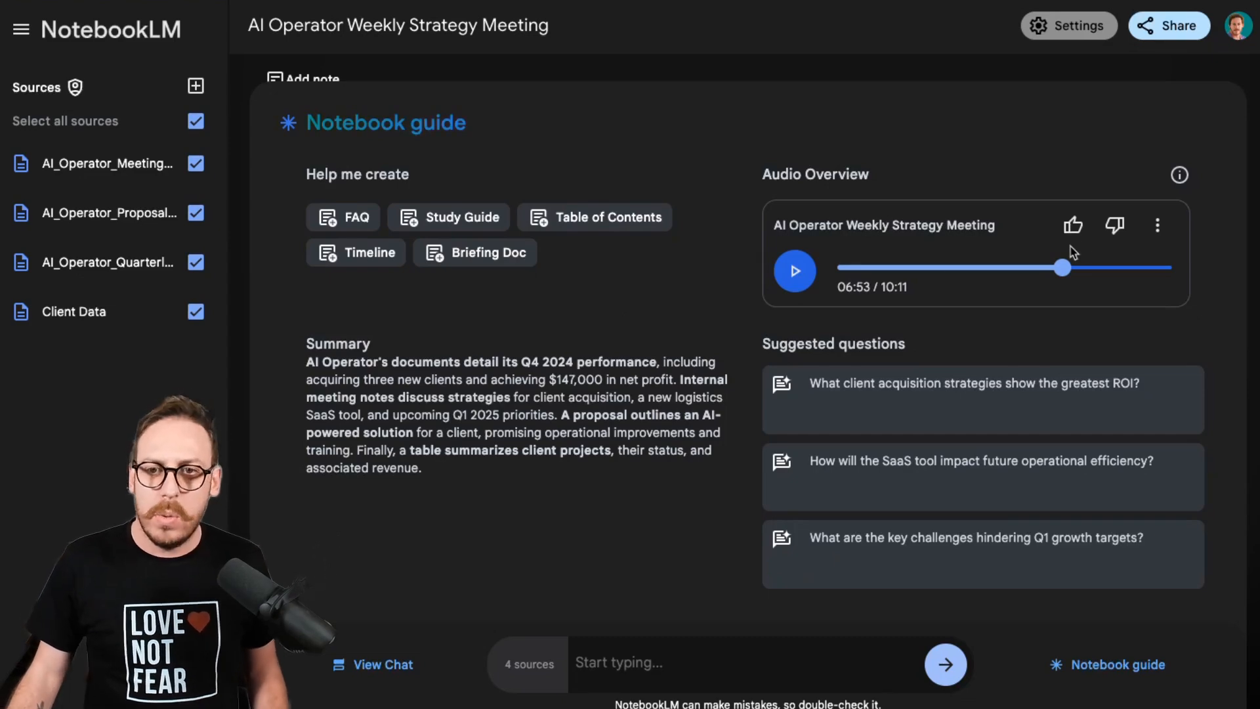
{"action": "mouse_move", "coordinate": [1158, 232]}
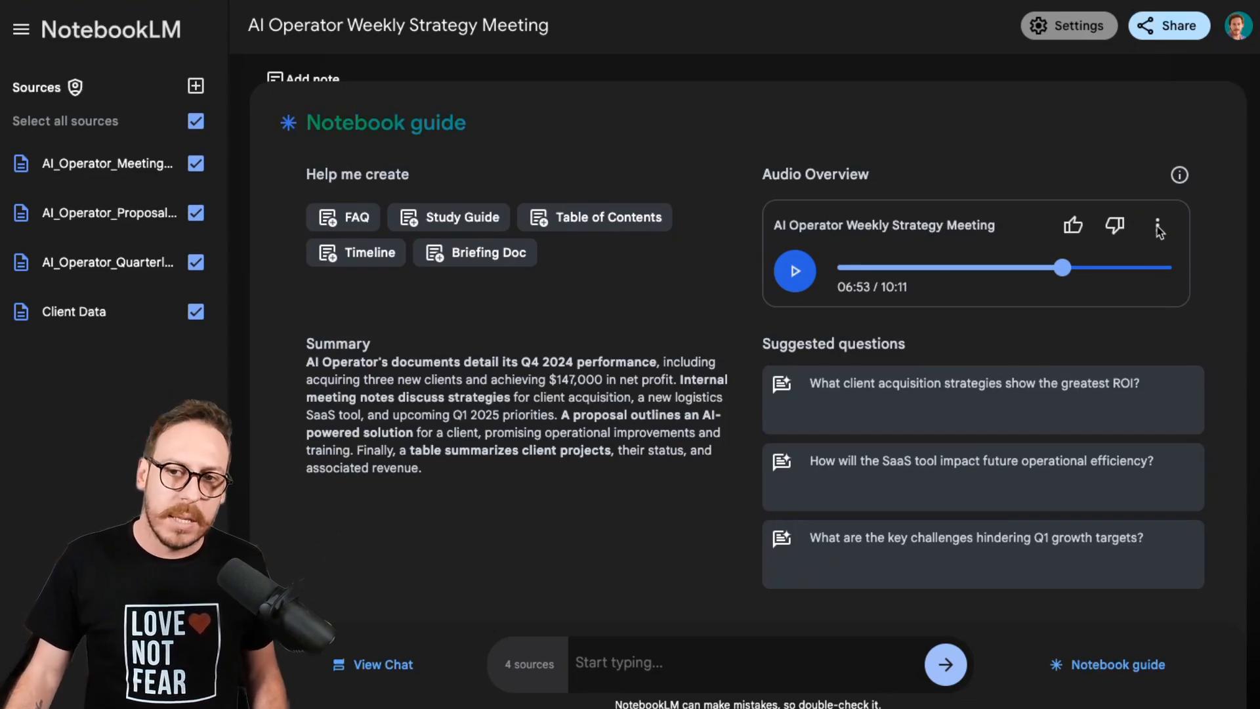
Step: Show the 10:11 episode's menu offering playback speed, download and delete
{"action": "left_click", "coordinate": [1157, 226]}
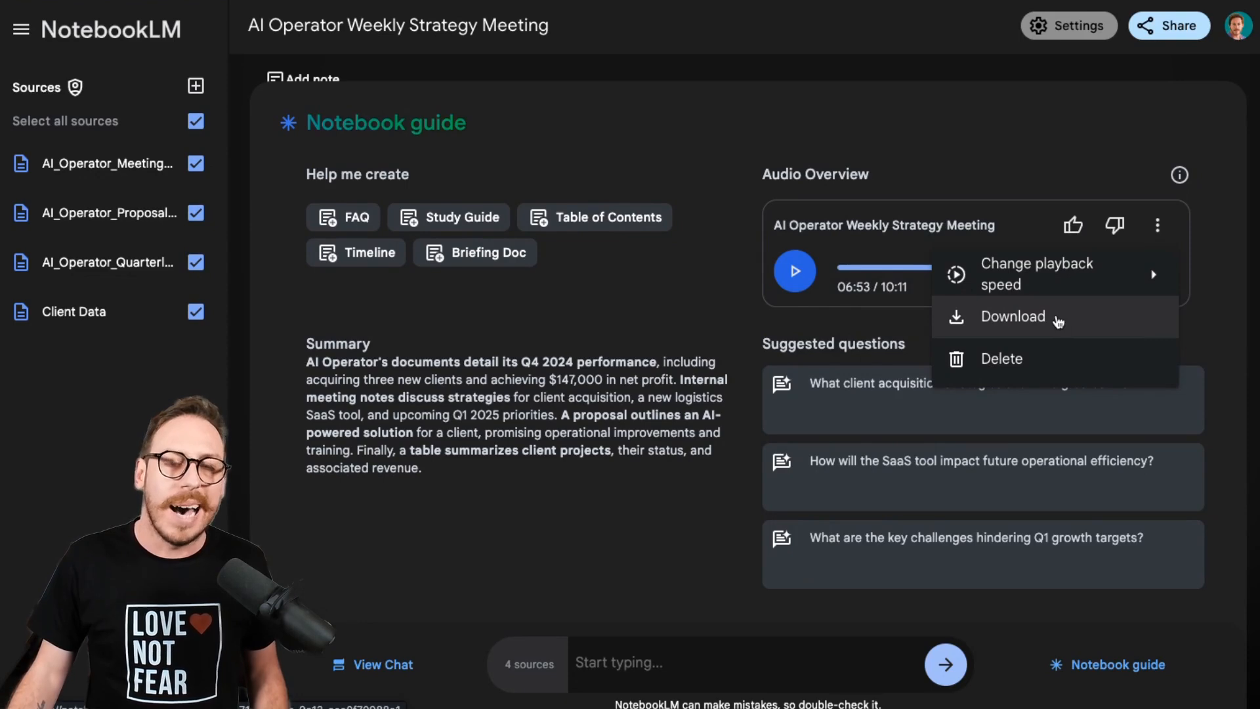